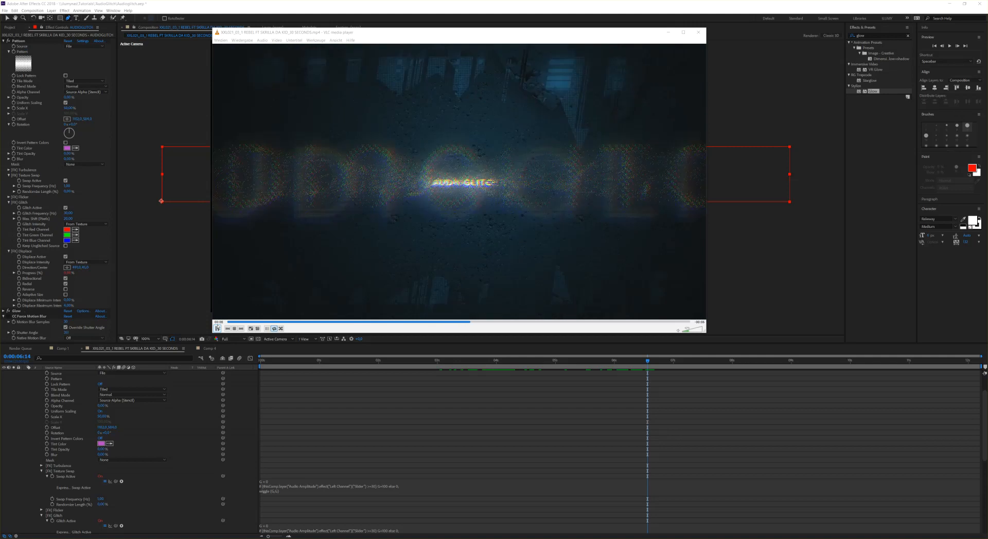
# - Watch the finished AUDIOGLITCH glitch video in VLC, then close the player
pyautogui.click(219, 328)
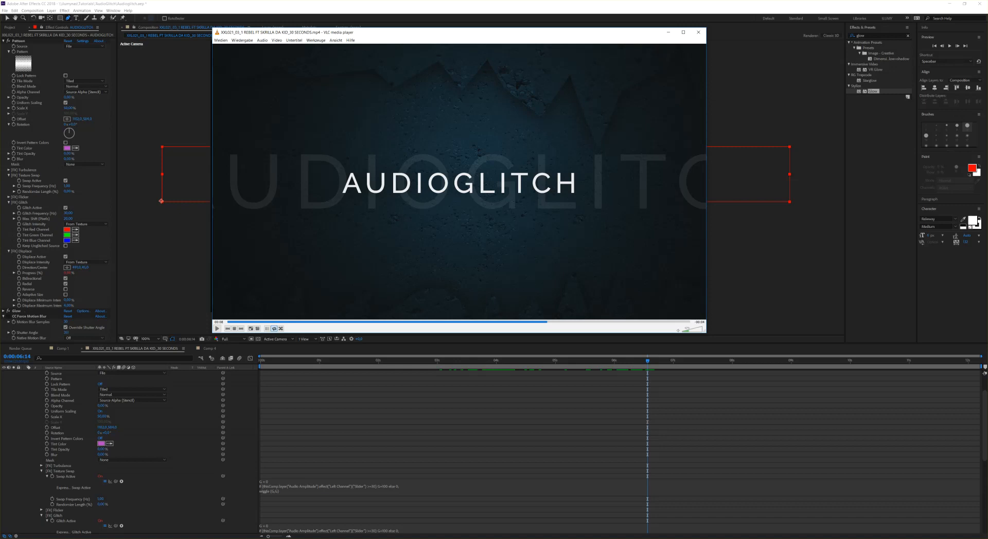
pyautogui.click(32, 11)
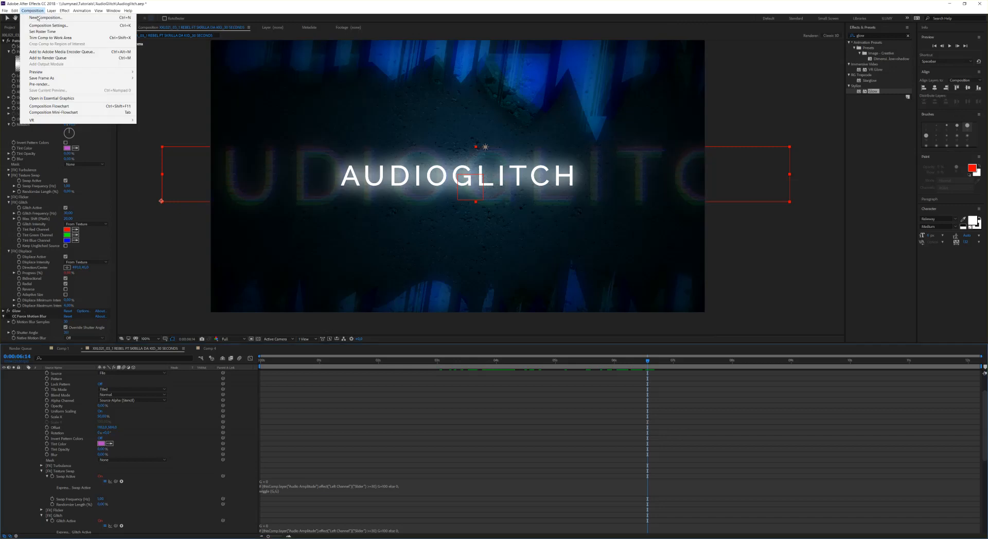
# - Create a new composition, Comp 3, using the HDTV 1080 preset
pyautogui.click(44, 26)
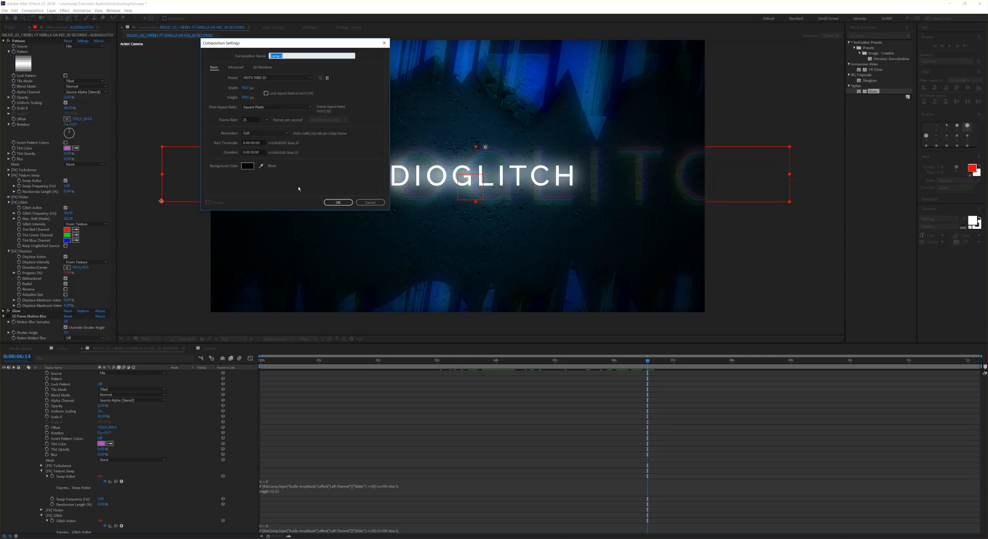
pyautogui.click(338, 202)
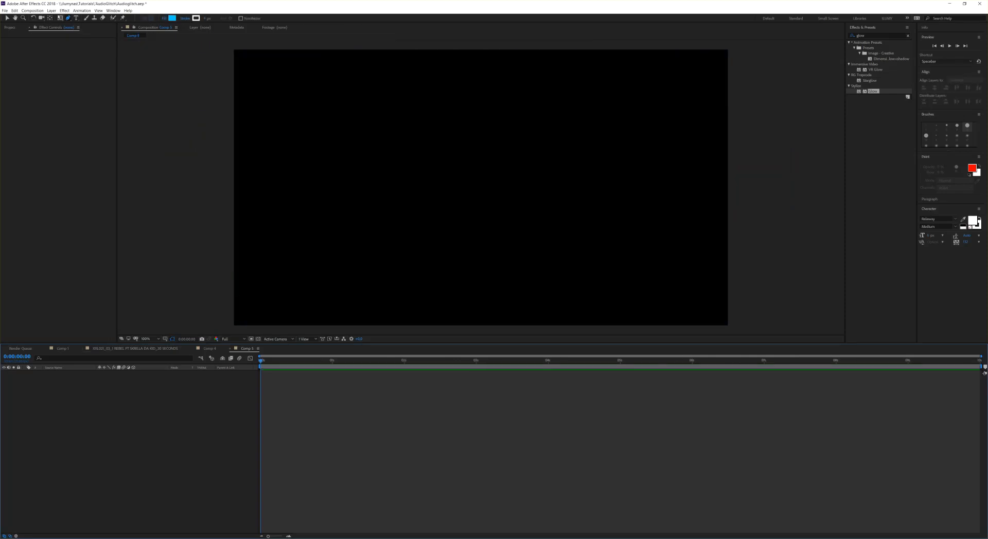
# - Add a black, composition-sized solid layer to Comp 3
pyautogui.click(51, 10)
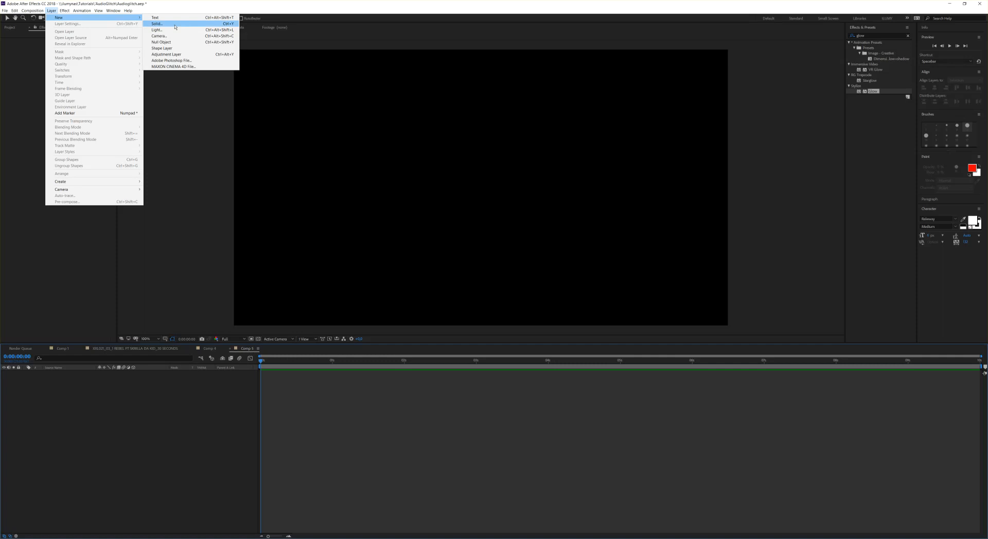
pyautogui.click(157, 23)
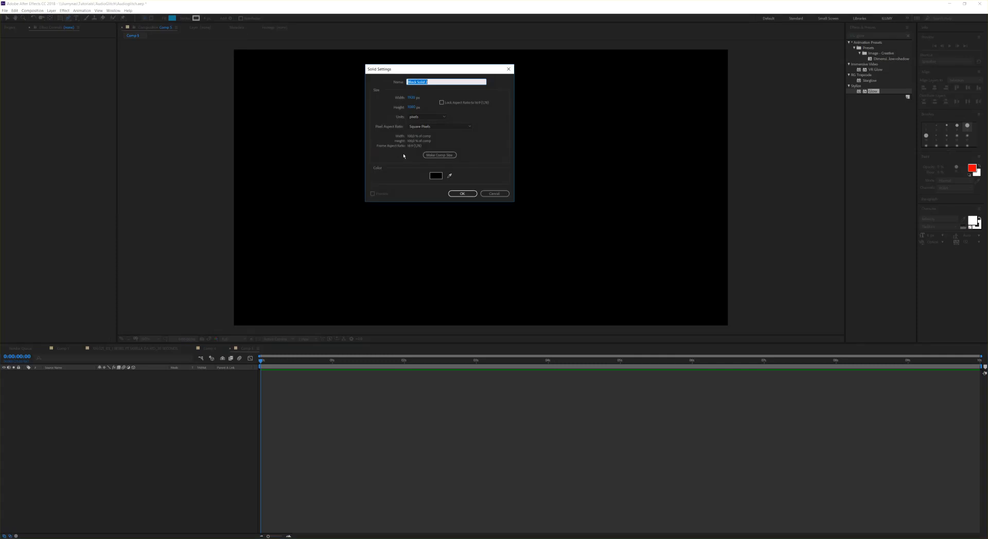
pyautogui.click(462, 194)
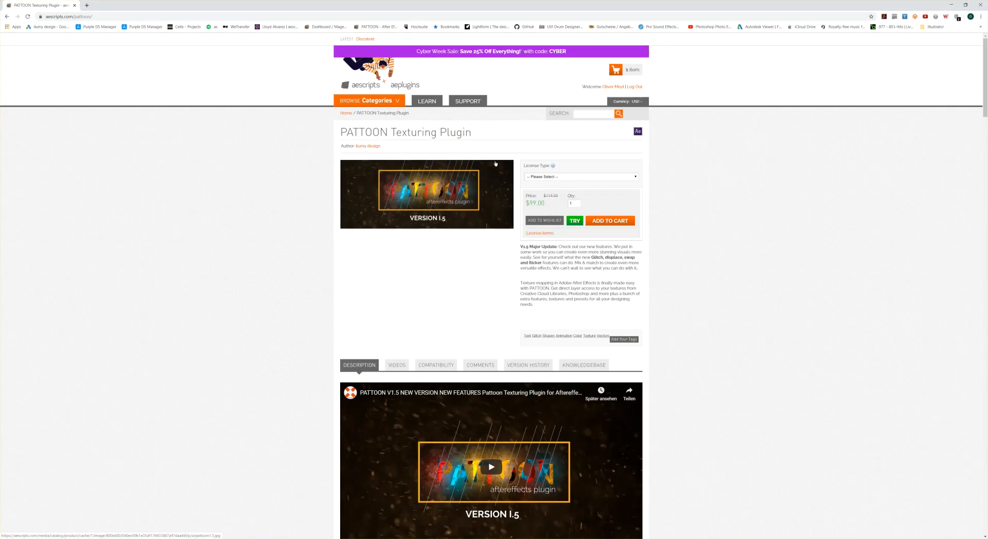
pyautogui.moveTo(451, 233)
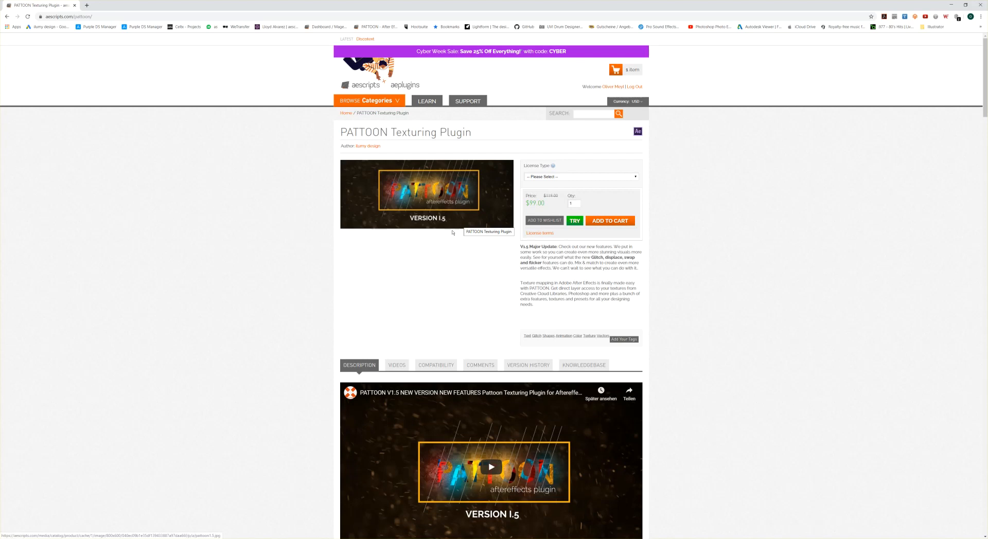
# - Scroll through PATTOON's glitch, displace, swap and flicker feature descriptions, then back up
pyautogui.scroll(-3)
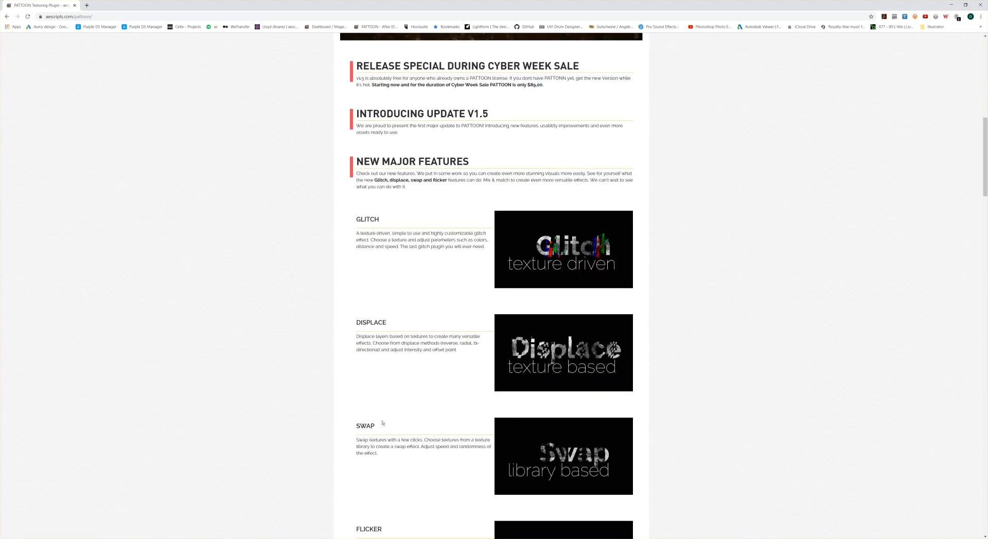
pyautogui.scroll(-3)
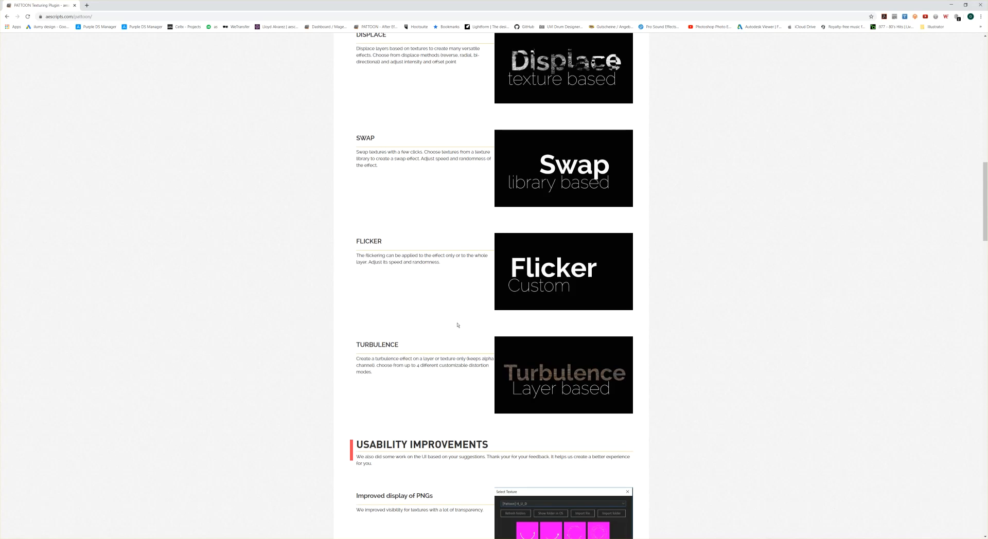
pyautogui.scroll(-3)
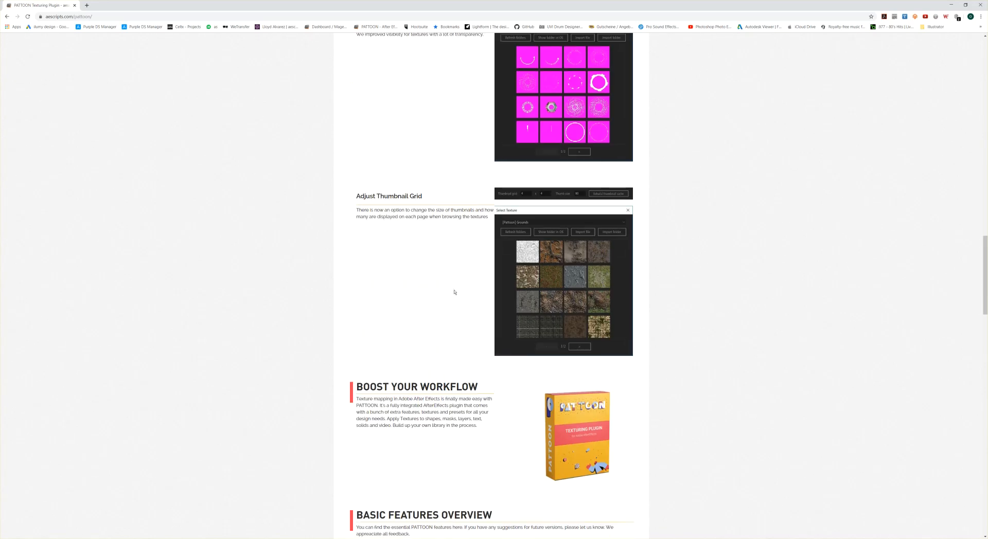
pyautogui.scroll(3)
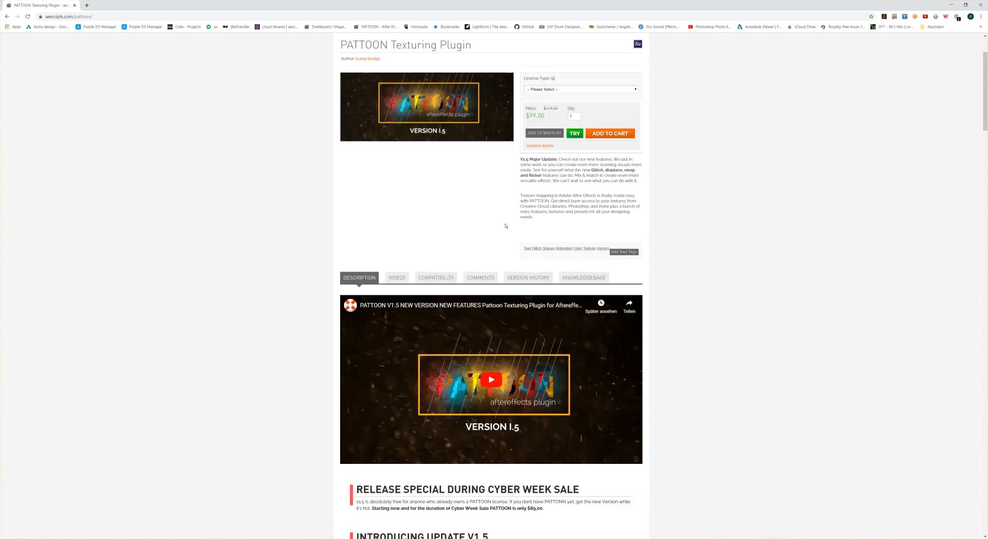
pyautogui.scroll(3)
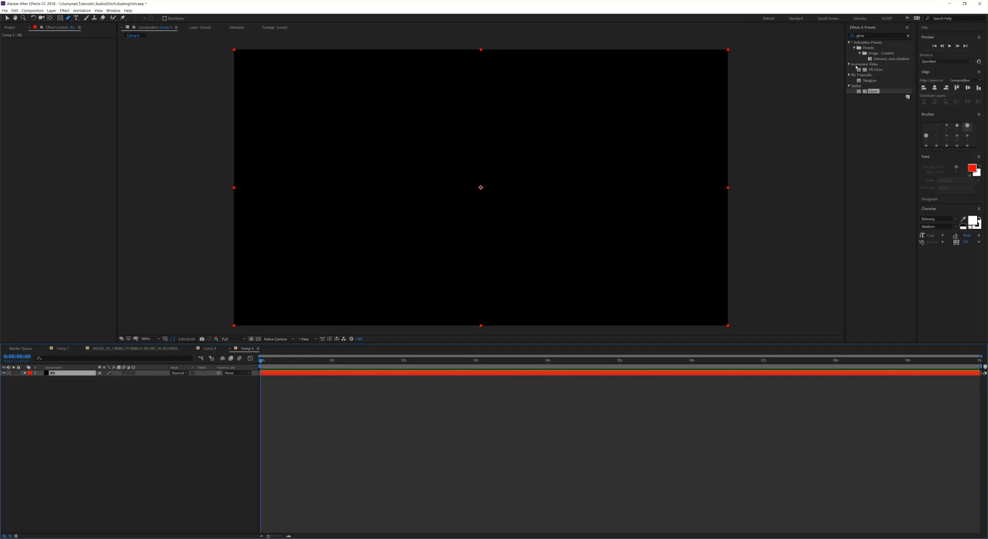
# - Select the black solid layer to receive the Pattoon effect
pyautogui.click(876, 35)
pyautogui.write('pattern')
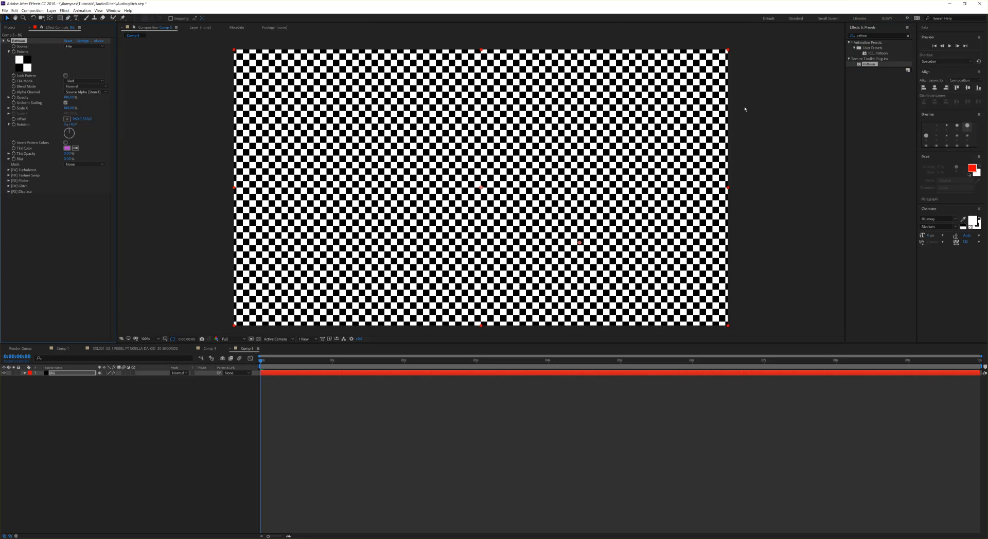
pyautogui.moveTo(229, 63)
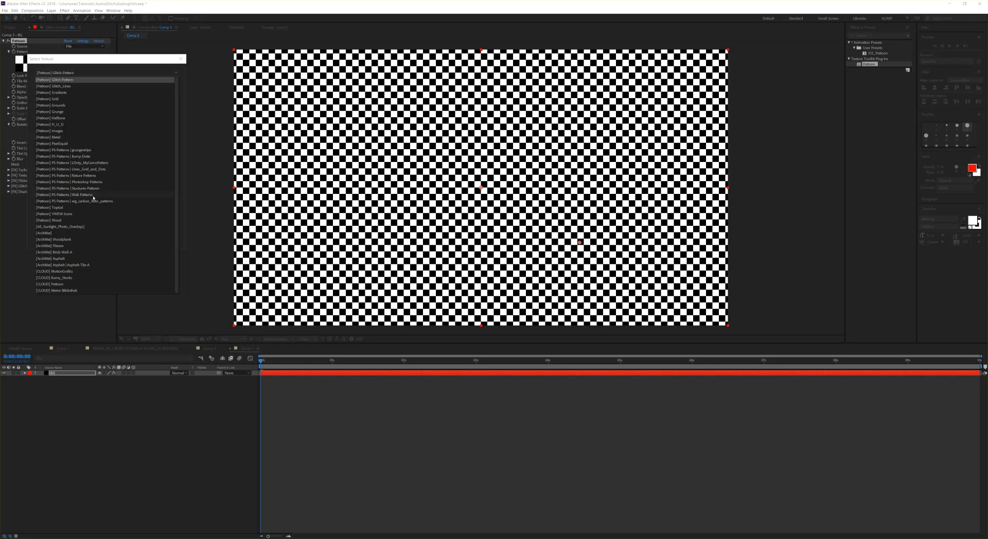
pyautogui.moveTo(93, 216)
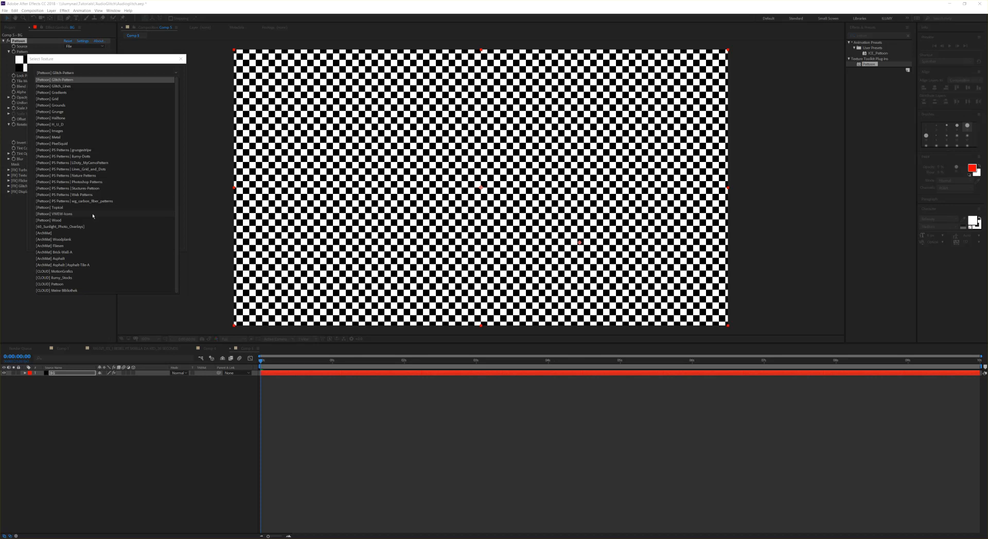
pyautogui.moveTo(22, 126)
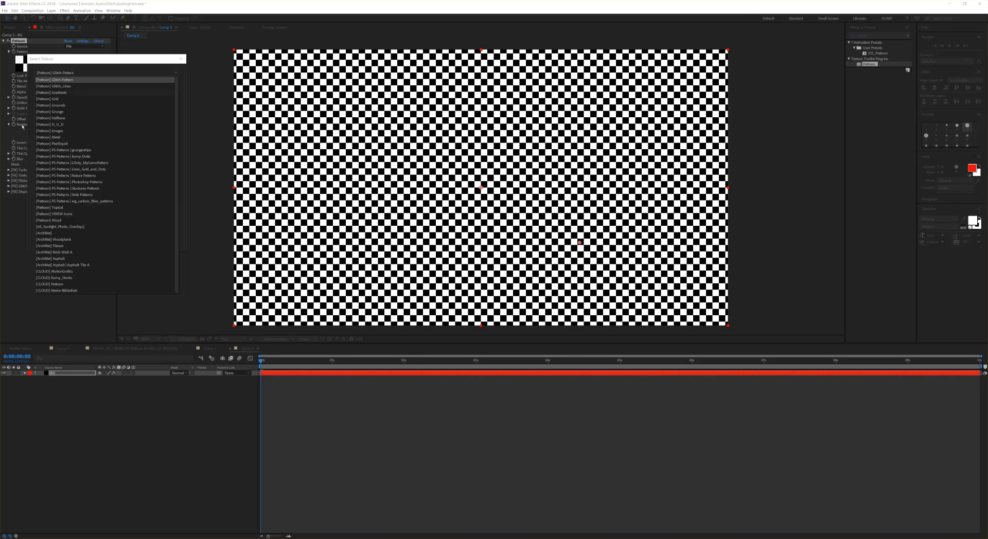
pyautogui.moveTo(73, 212)
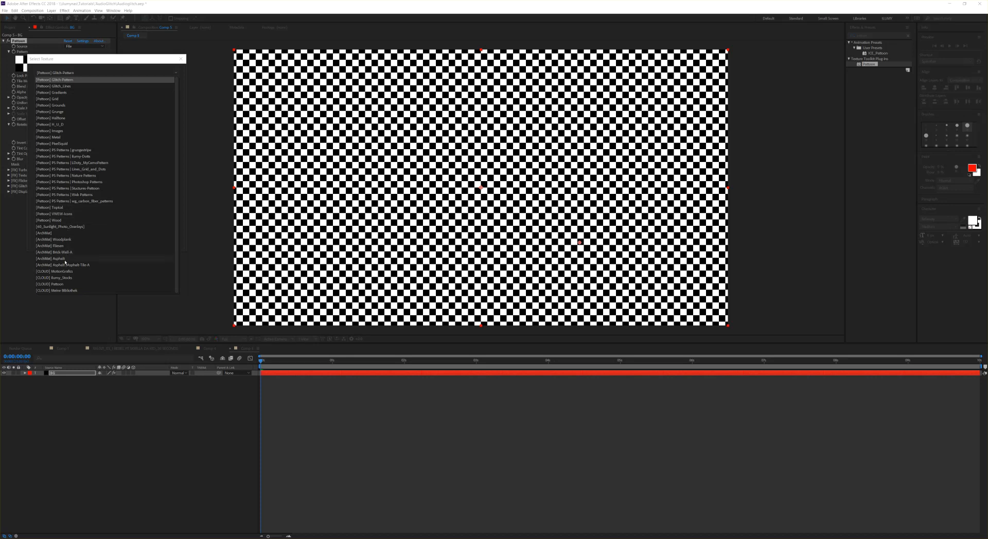
# - Apply a grey concrete texture from the library and set a blue tint colour
pyautogui.click(50, 258)
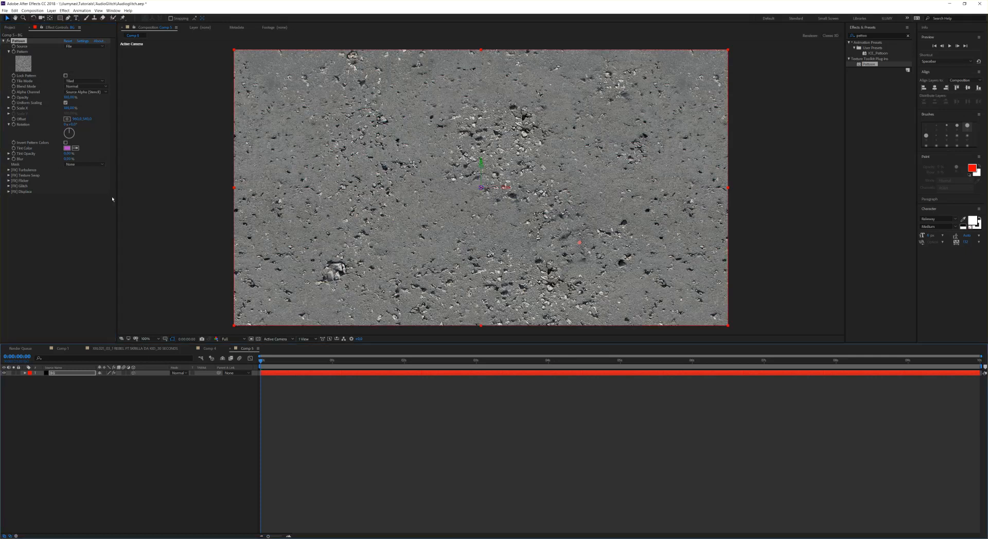
pyautogui.moveTo(94, 147)
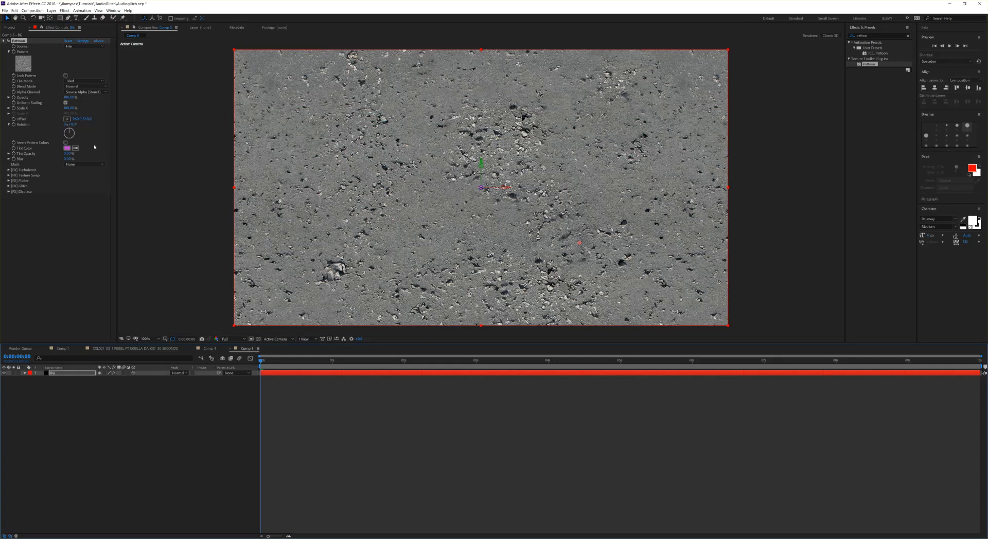
pyautogui.click(66, 148)
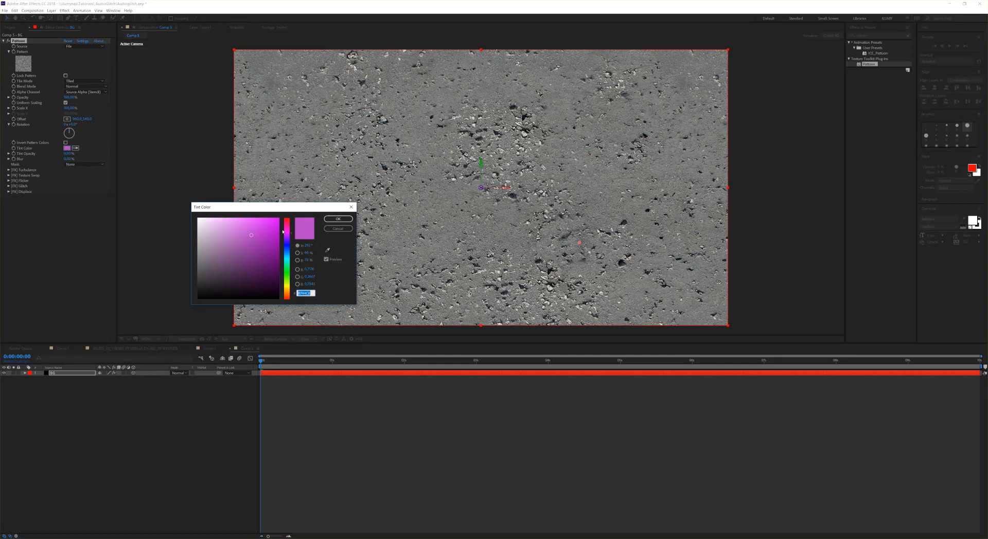
pyautogui.click(285, 221)
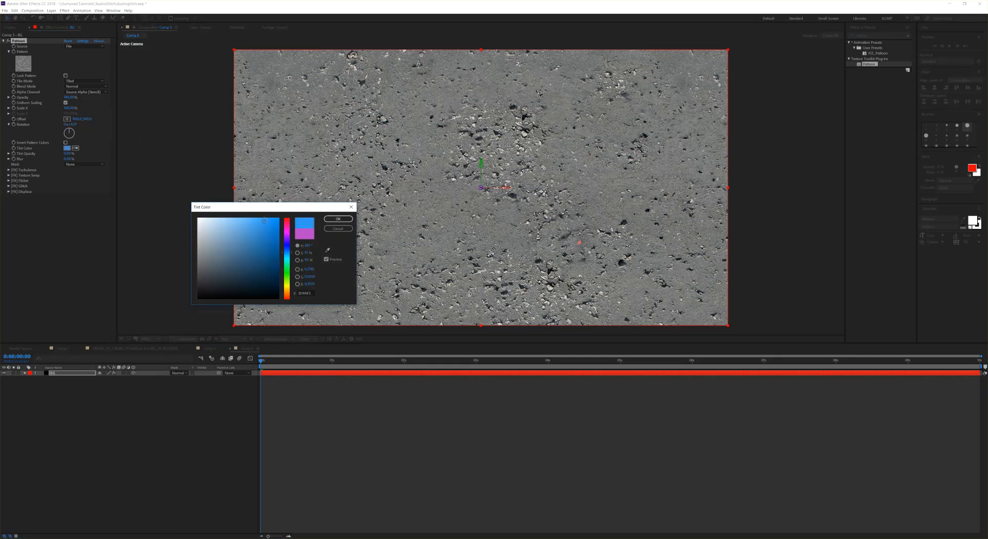
pyautogui.click(338, 219)
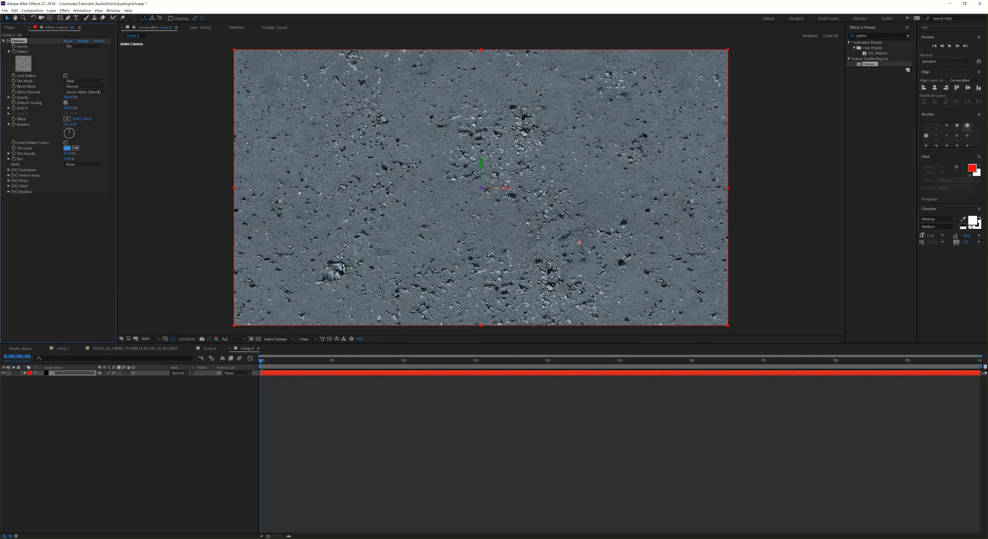
# - Add a purple, shadow-casting point light to Comp 3 and show the Project panel
pyautogui.click(51, 11)
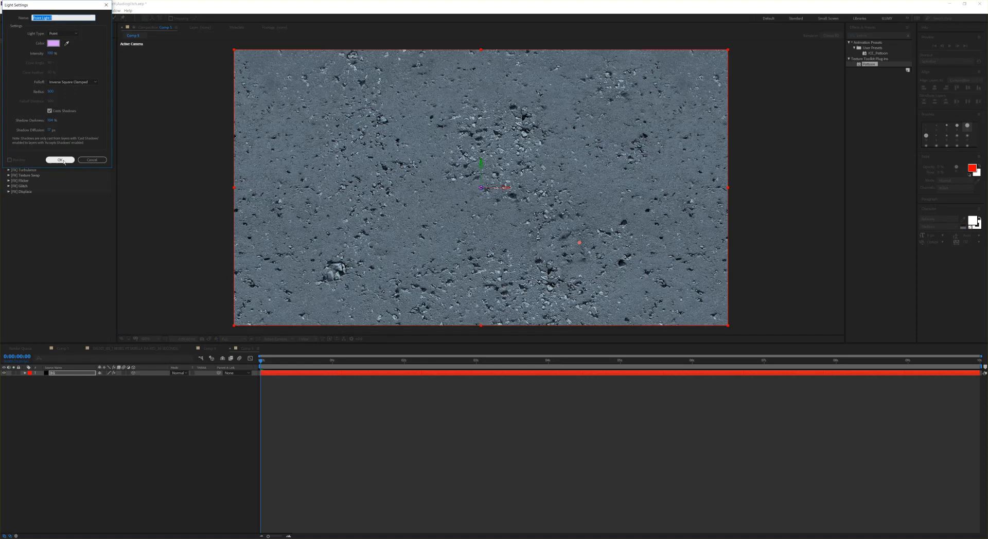
pyautogui.click(59, 160)
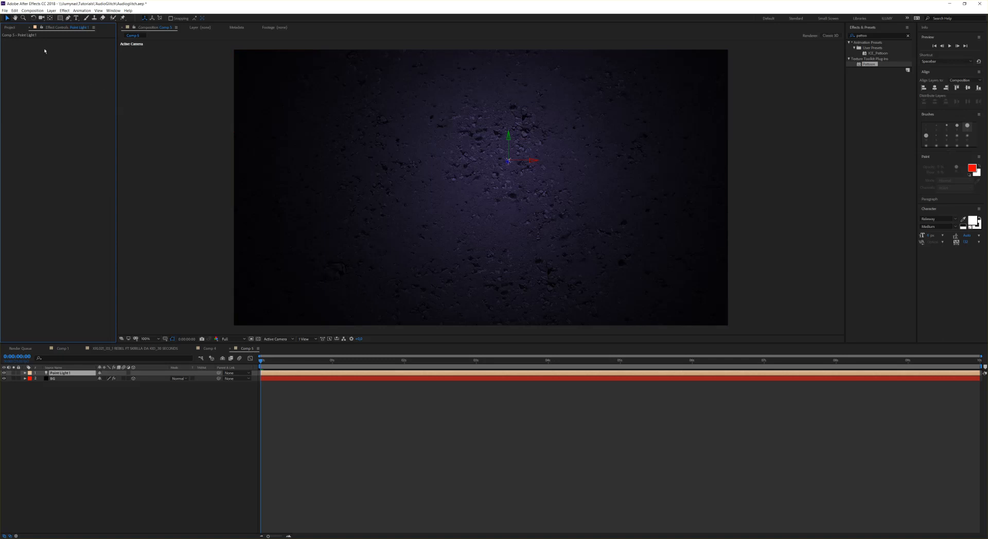
pyautogui.click(10, 28)
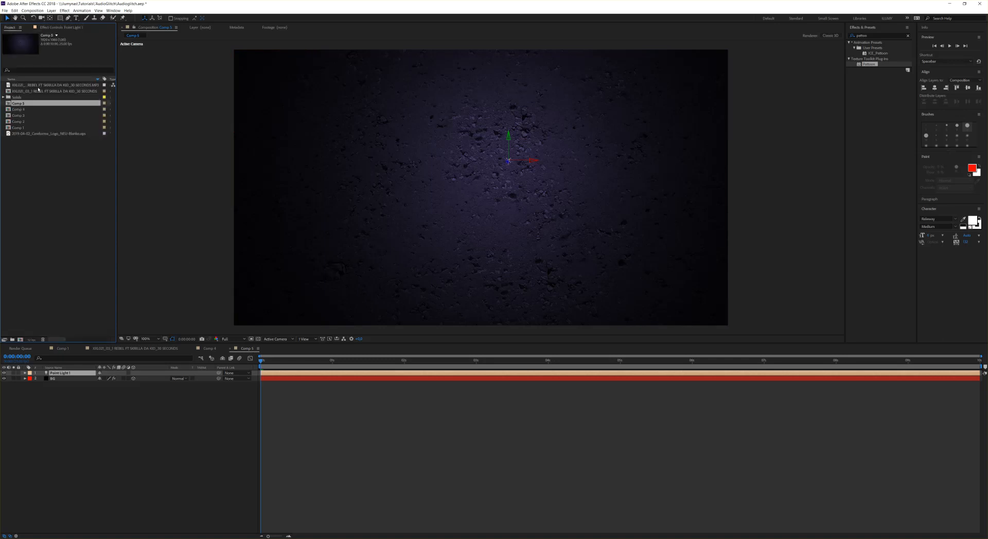
# - Add the song to the composition and convert its audio to keyframes
pyautogui.click(56, 84)
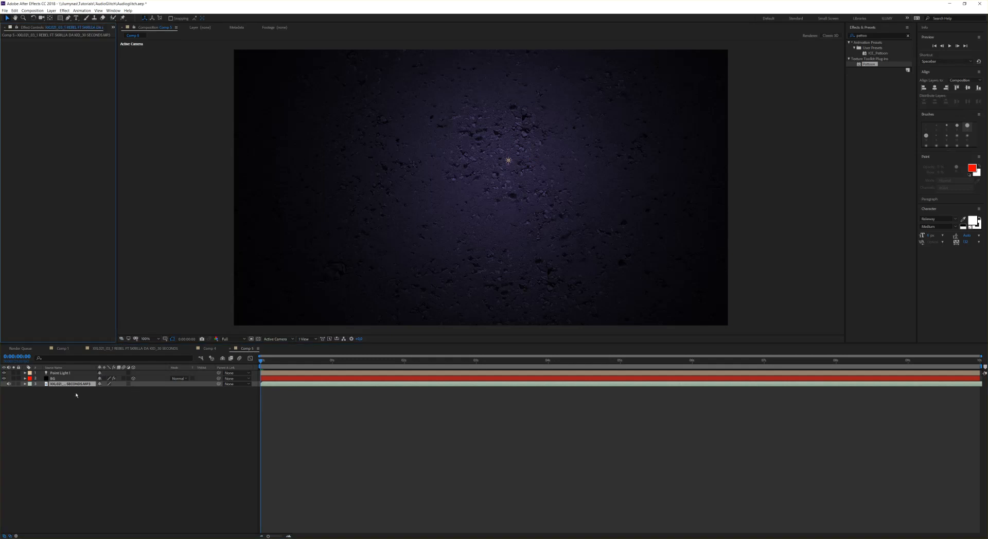
pyautogui.rightClick(70, 385)
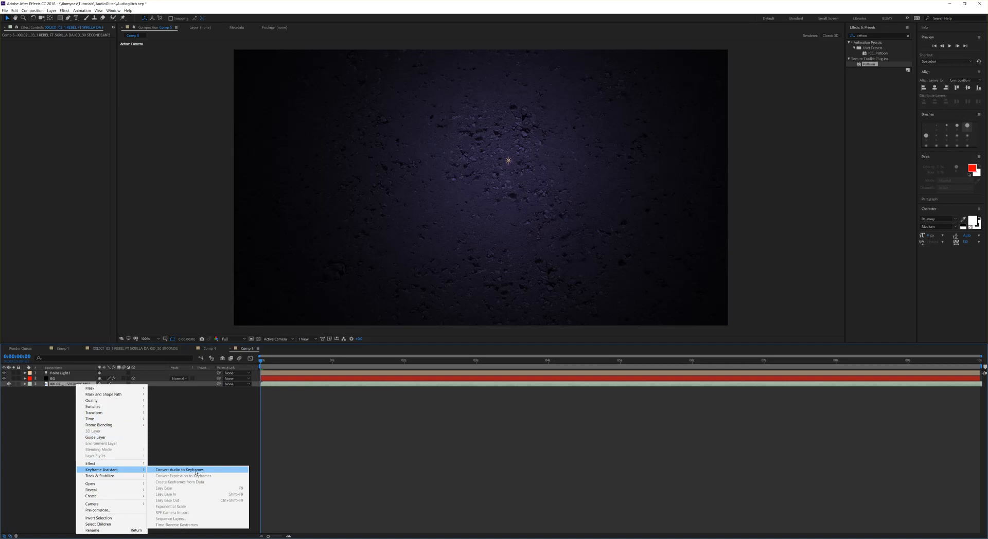
pyautogui.click(178, 470)
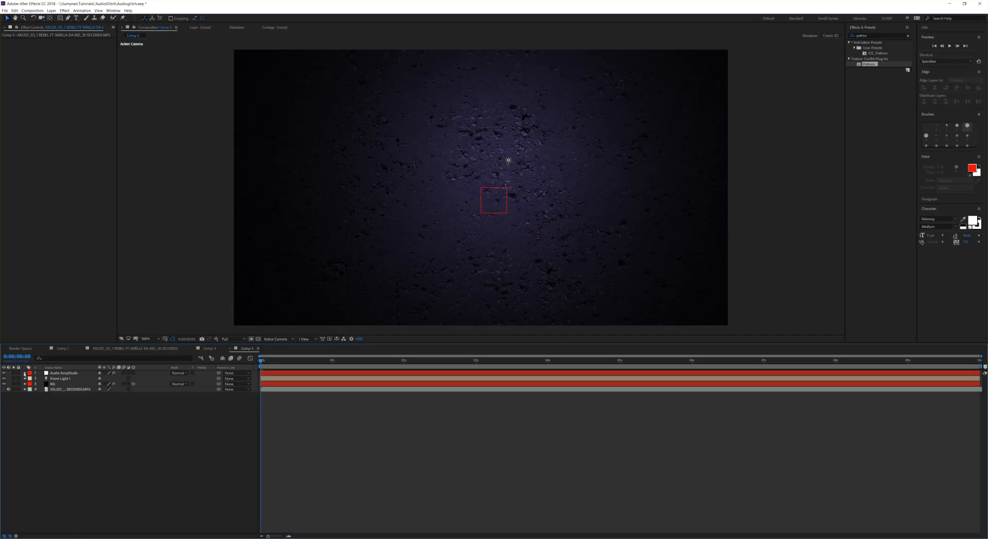
# - Reveal the Audio Amplitude Left Channel slider keyframes and move to about two seconds
pyautogui.click(23, 373)
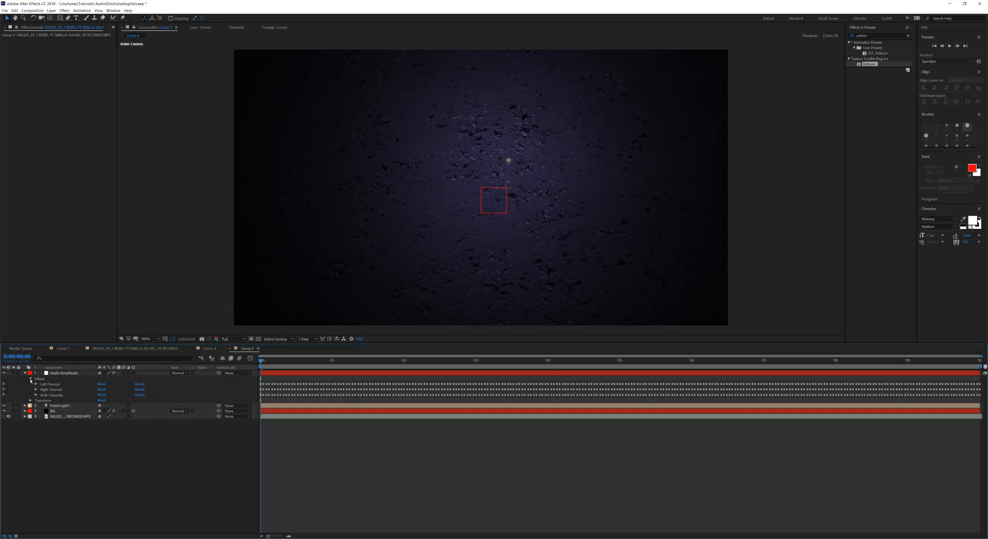
pyautogui.moveTo(57, 385)
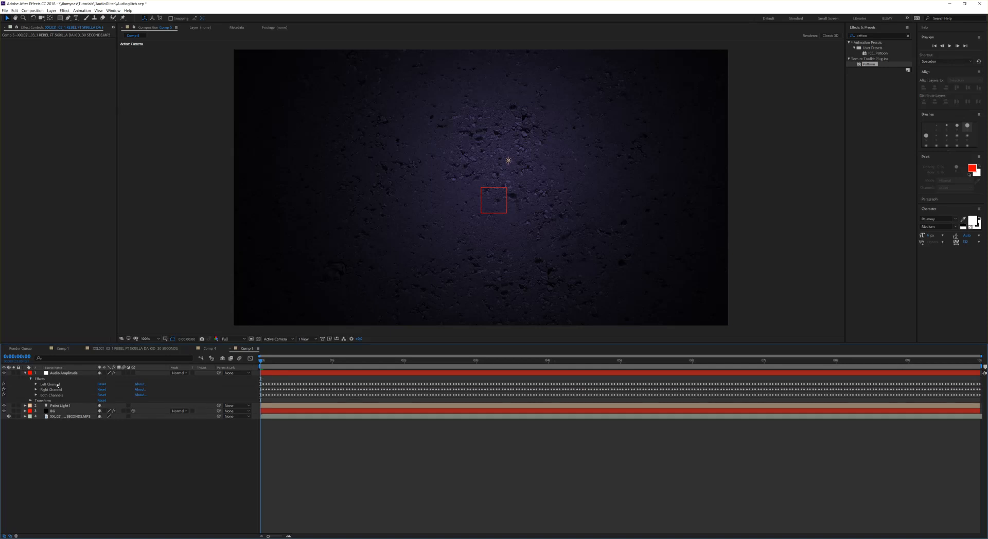
pyautogui.click(36, 384)
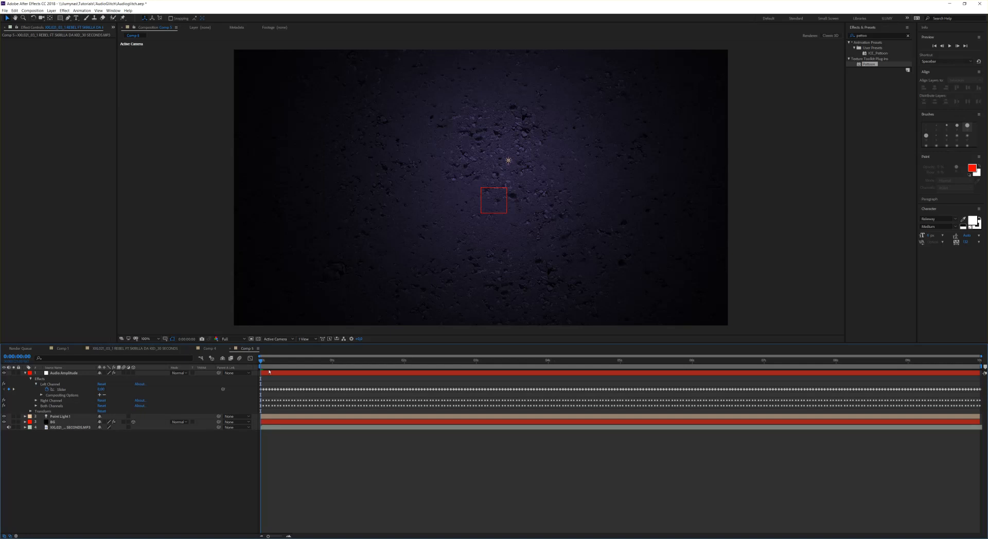
pyautogui.click(286, 360)
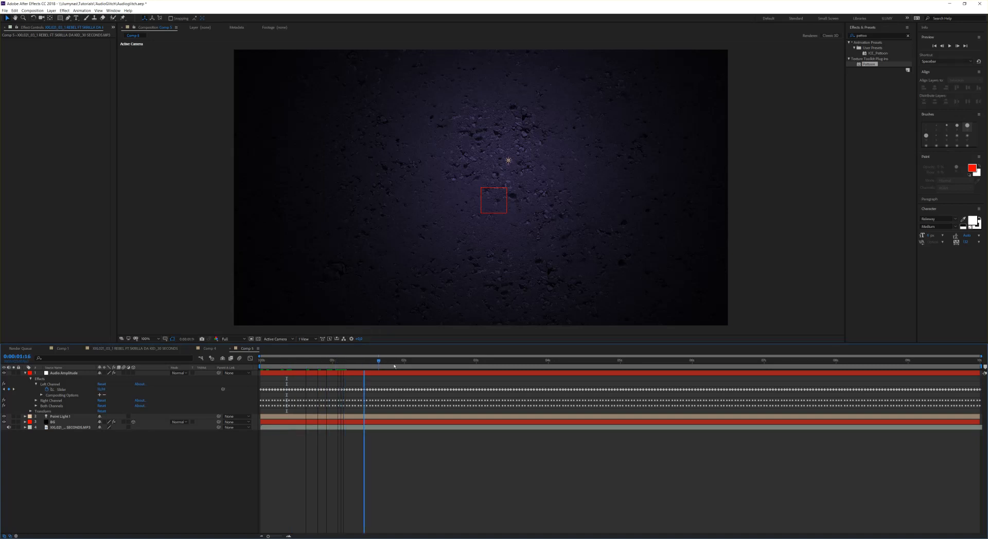
pyautogui.click(466, 360)
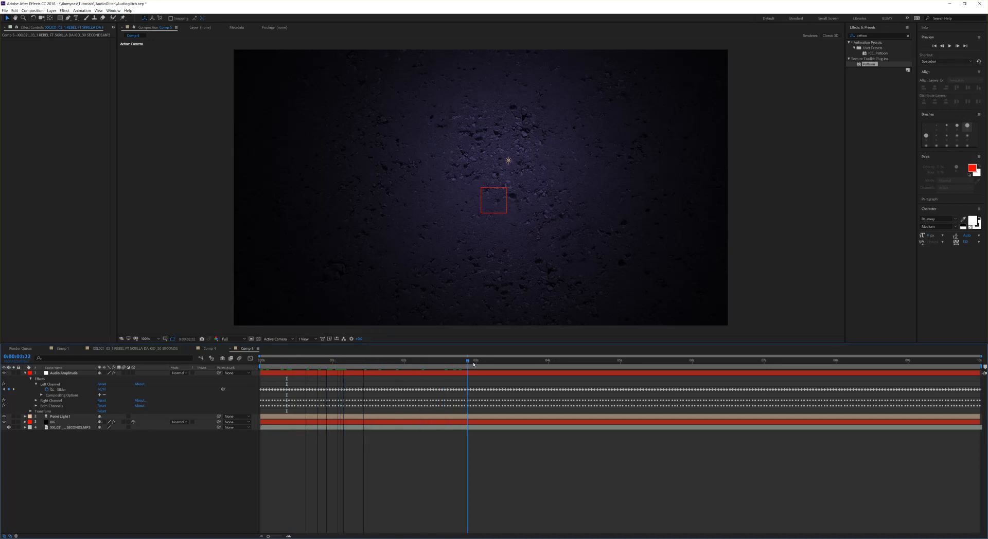
pyautogui.click(458, 360)
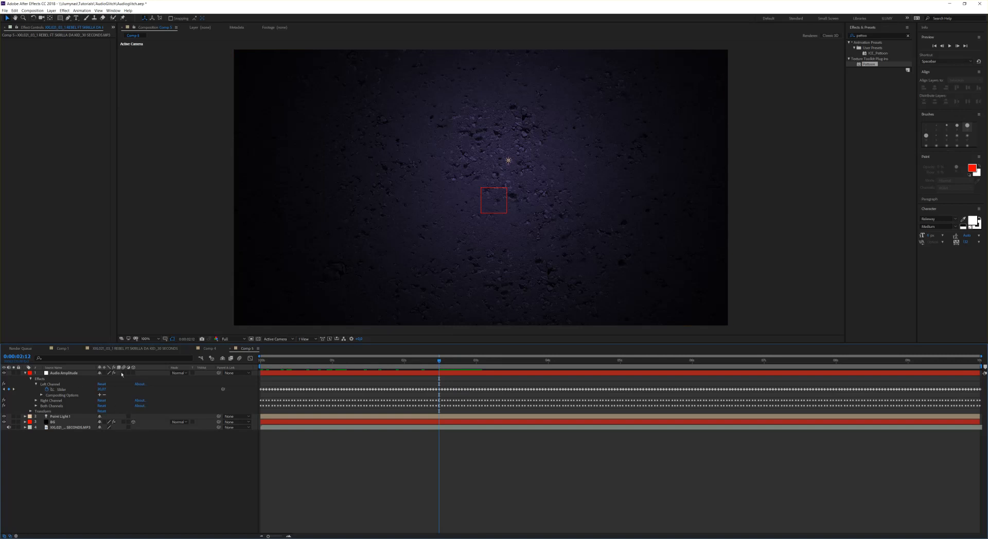
pyautogui.moveTo(107, 465)
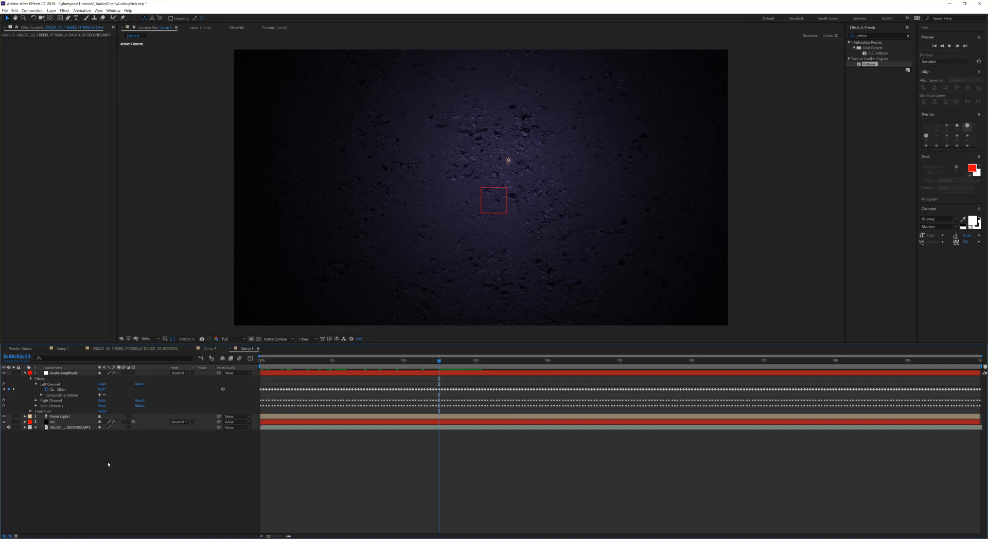
pyautogui.moveTo(90, 375)
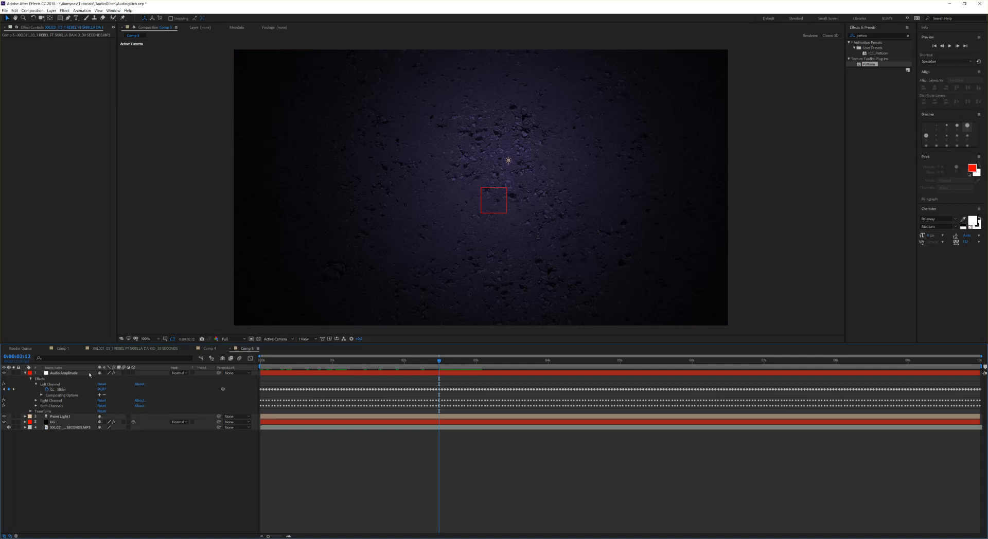
pyautogui.moveTo(114, 471)
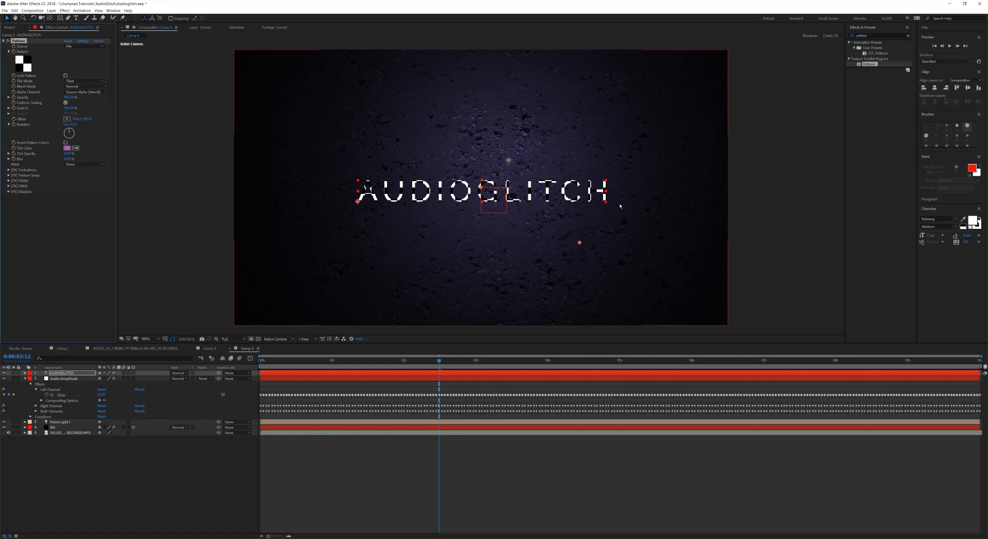
pyautogui.moveTo(130, 200)
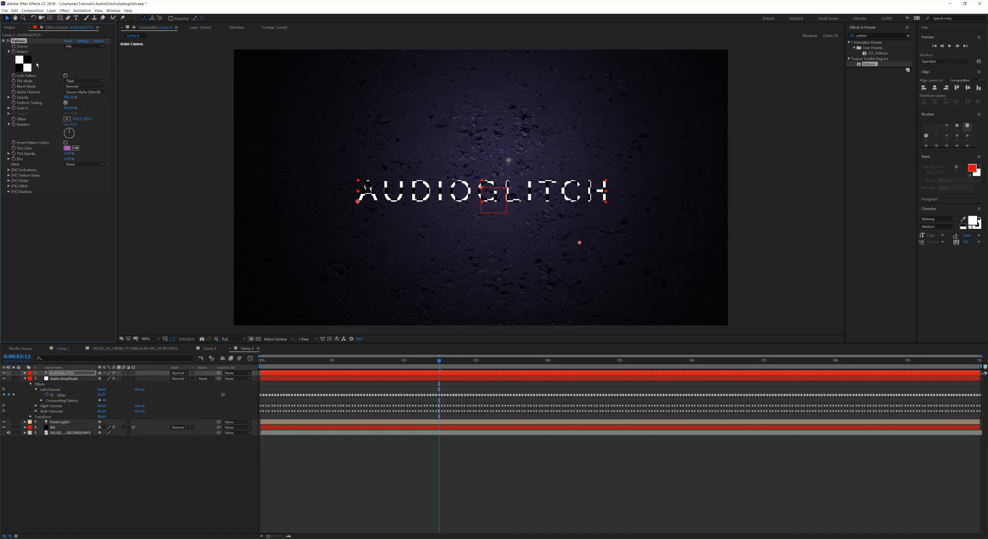
pyautogui.moveTo(49, 95)
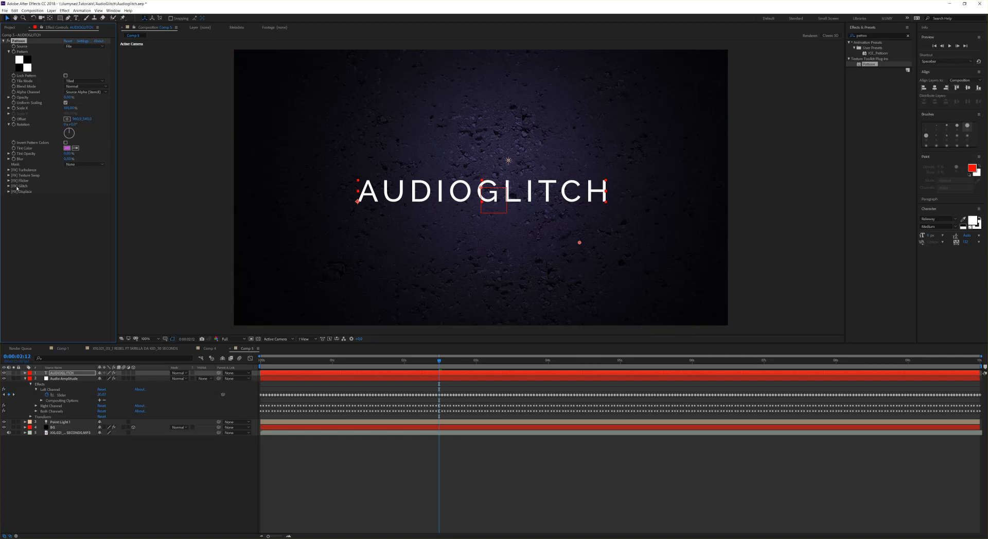
# - Choose a noisy glitch texture under FX Glitch, then switch Glitch Active off for audio control
pyautogui.click(9, 186)
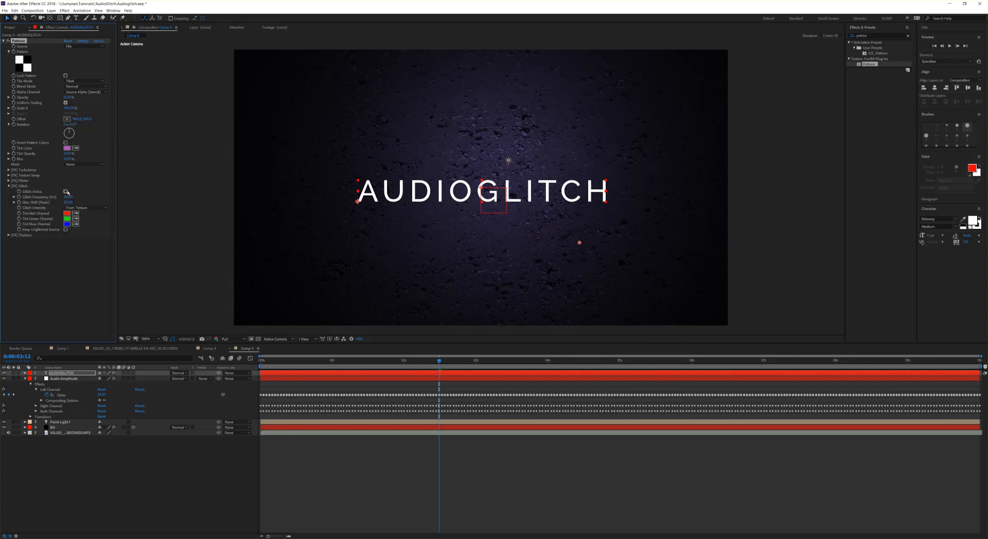
pyautogui.click(65, 191)
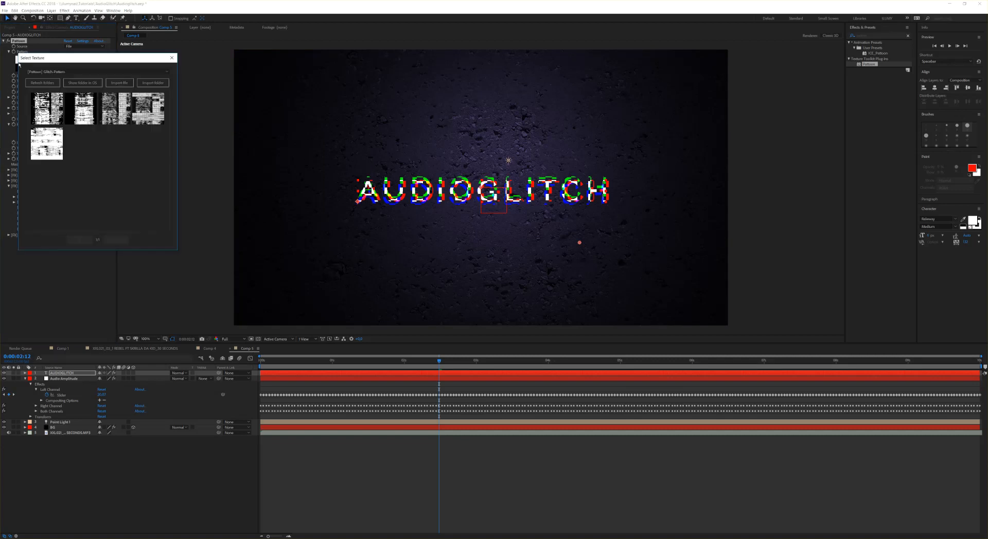
pyautogui.click(95, 71)
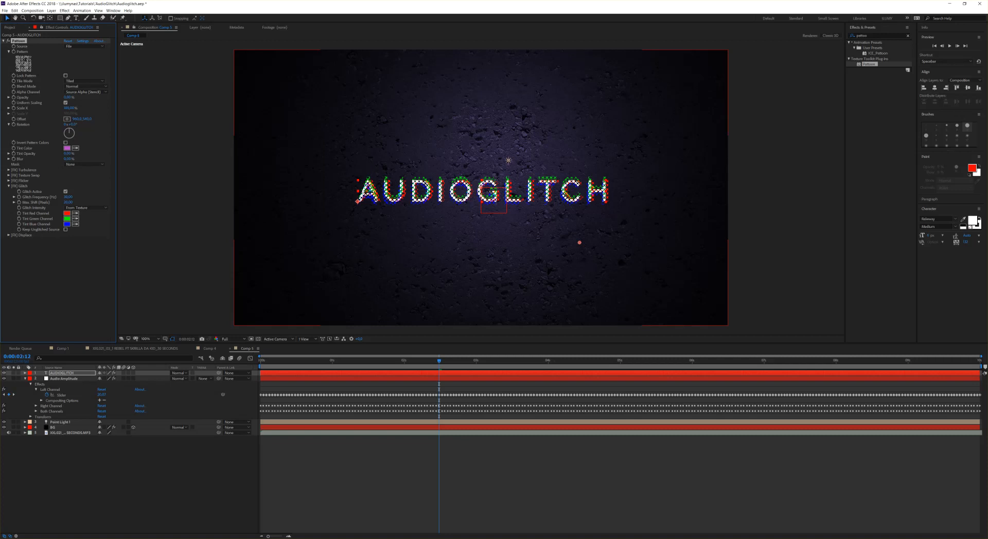
pyautogui.moveTo(530, 147)
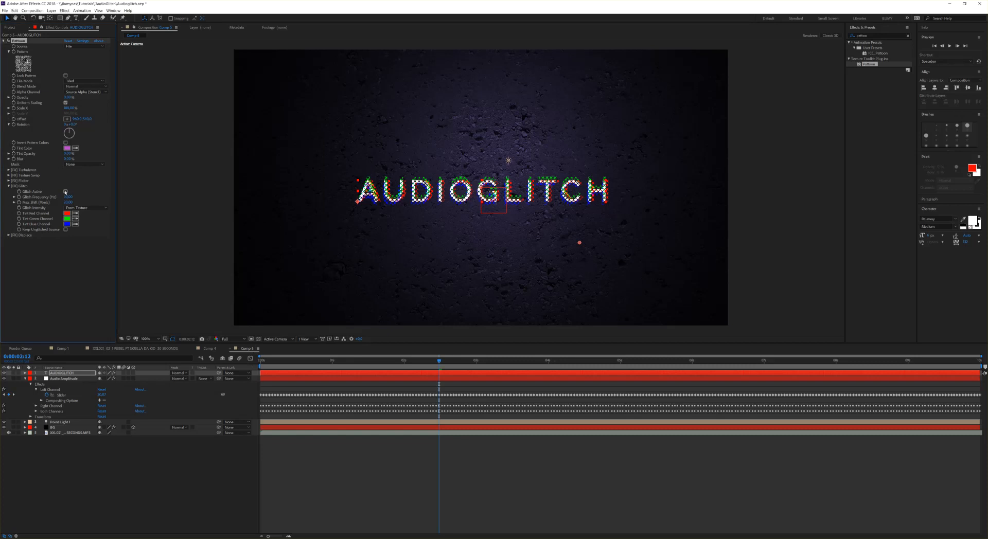
pyautogui.click(64, 191)
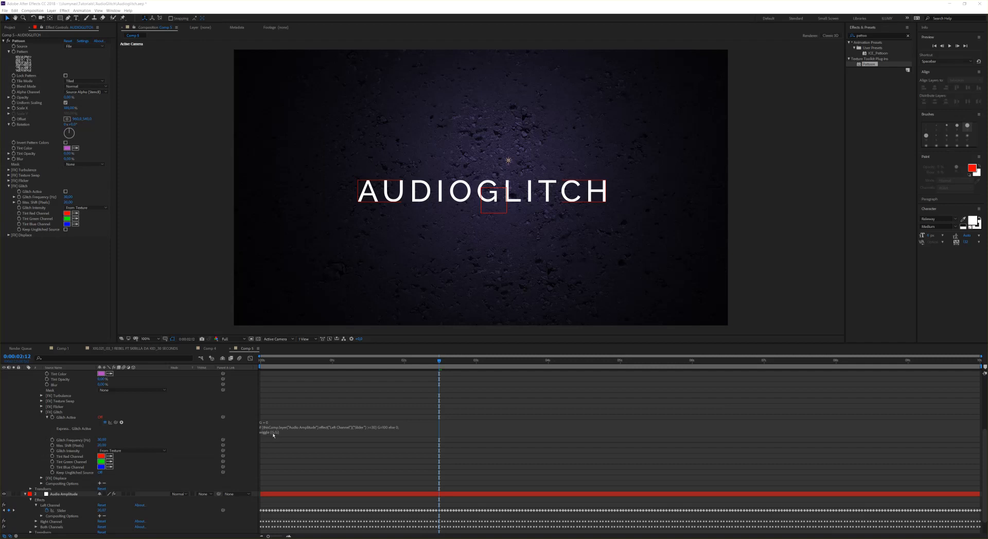
pyautogui.moveTo(272, 436)
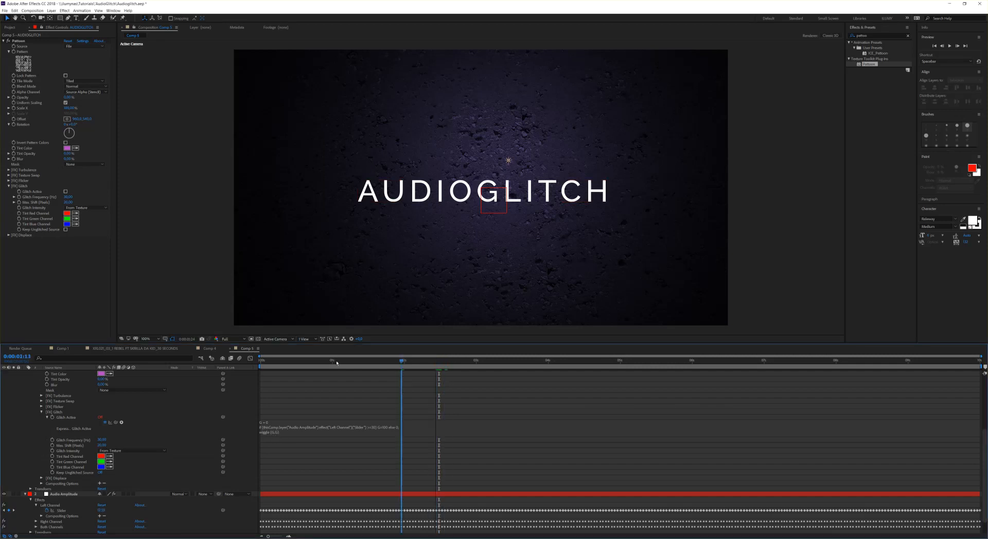
pyautogui.click(439, 360)
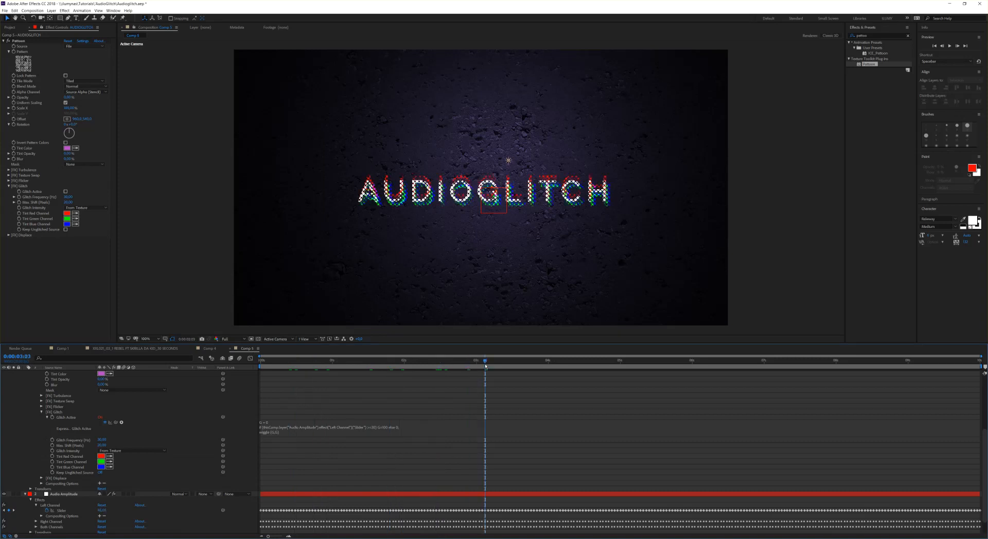
pyautogui.click(517, 360)
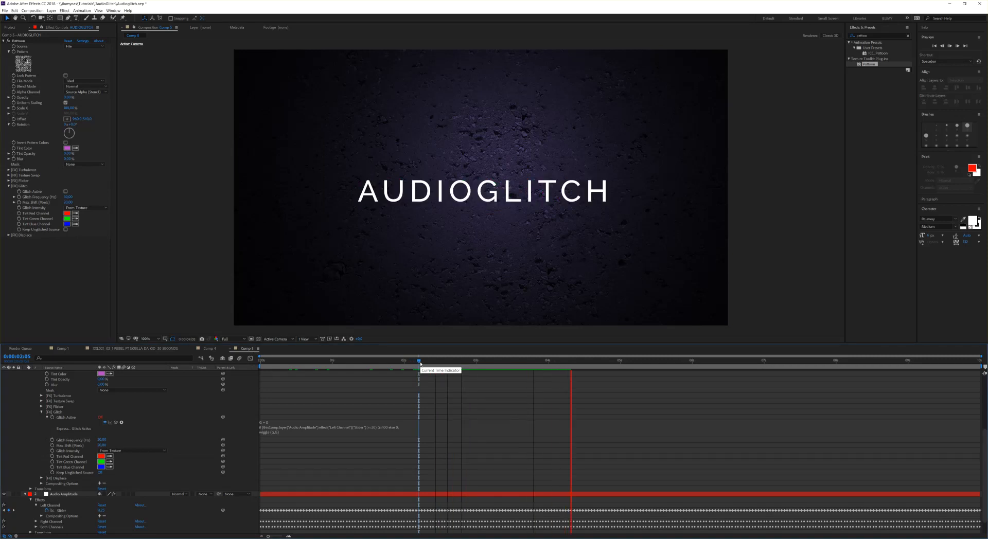
pyautogui.click(573, 360)
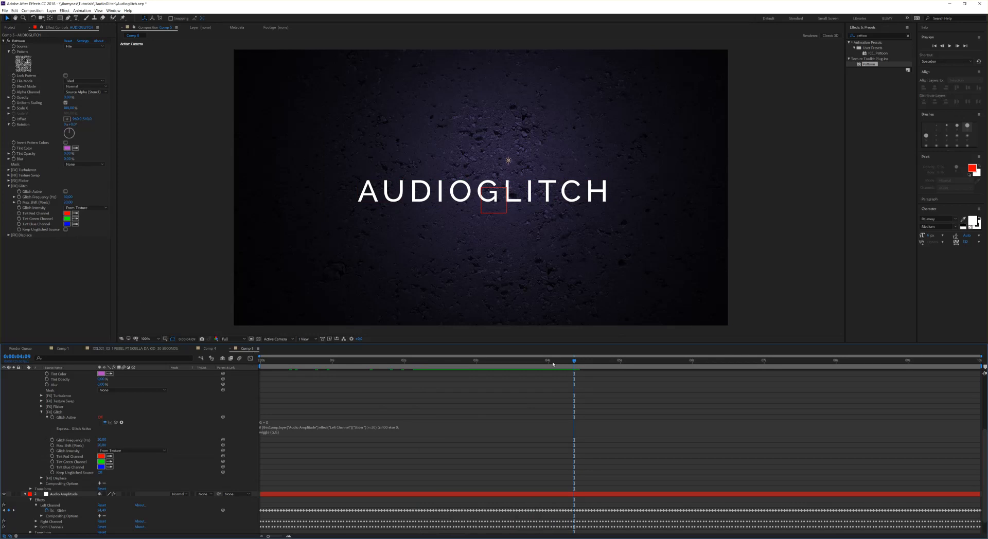
# - Enable Glitch Active and tint the green channel cyan and the red channel orange
pyautogui.click(519, 360)
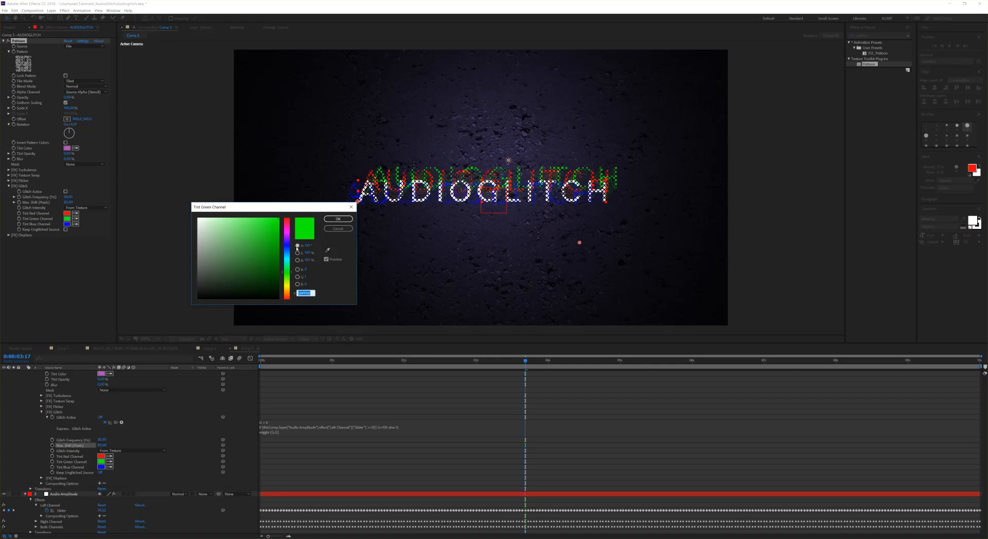
pyautogui.click(276, 221)
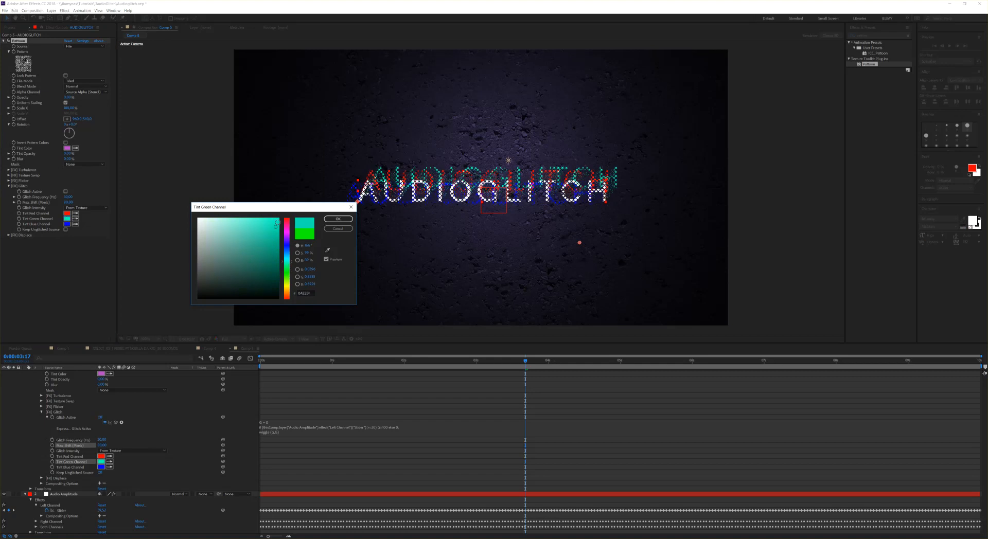
pyautogui.click(276, 224)
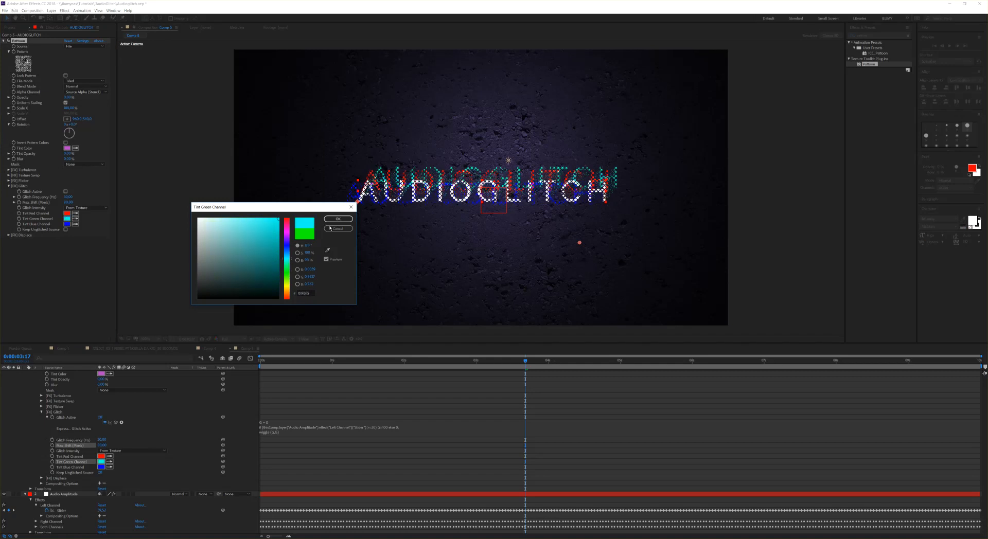
pyautogui.click(338, 218)
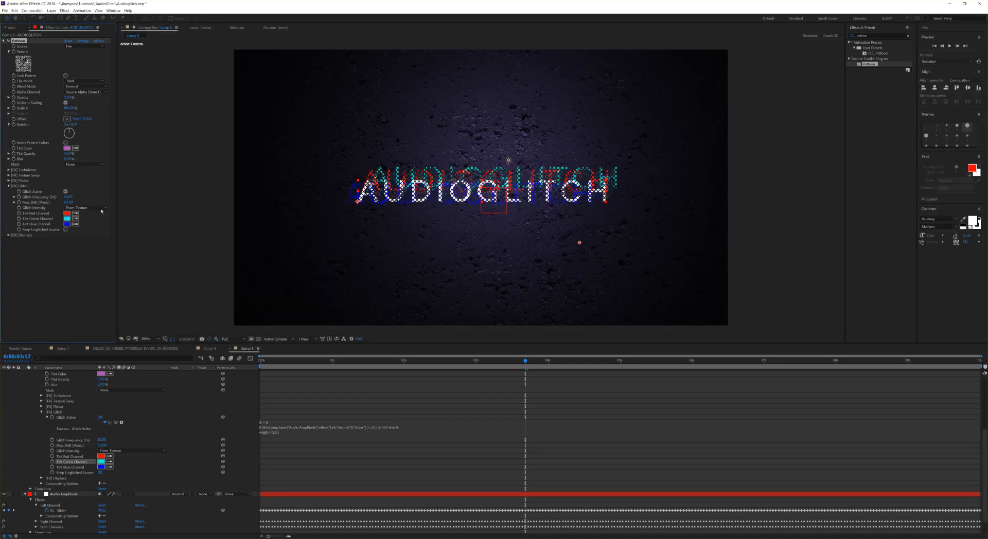
pyautogui.click(73, 213)
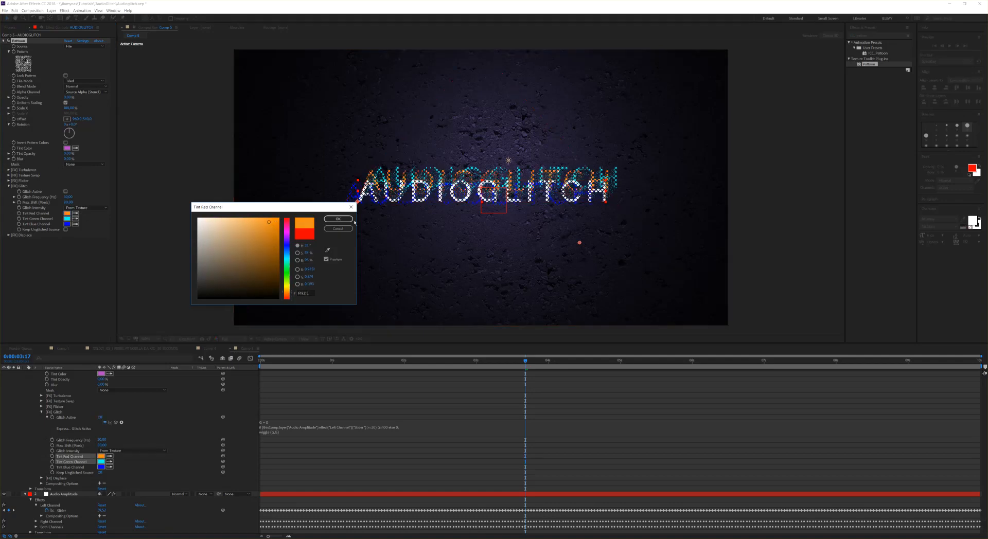
pyautogui.click(337, 219)
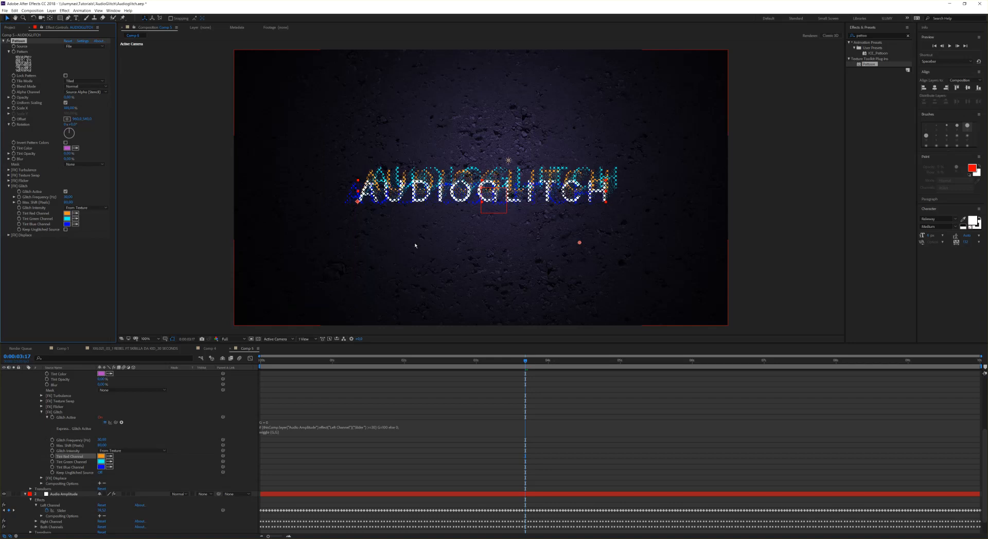
pyautogui.moveTo(68, 377)
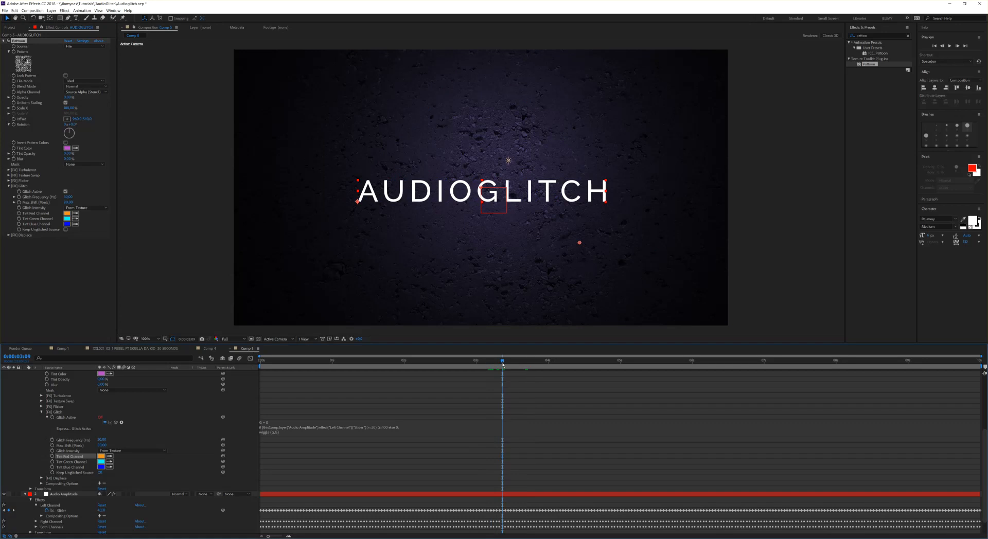
pyautogui.moveTo(502, 366)
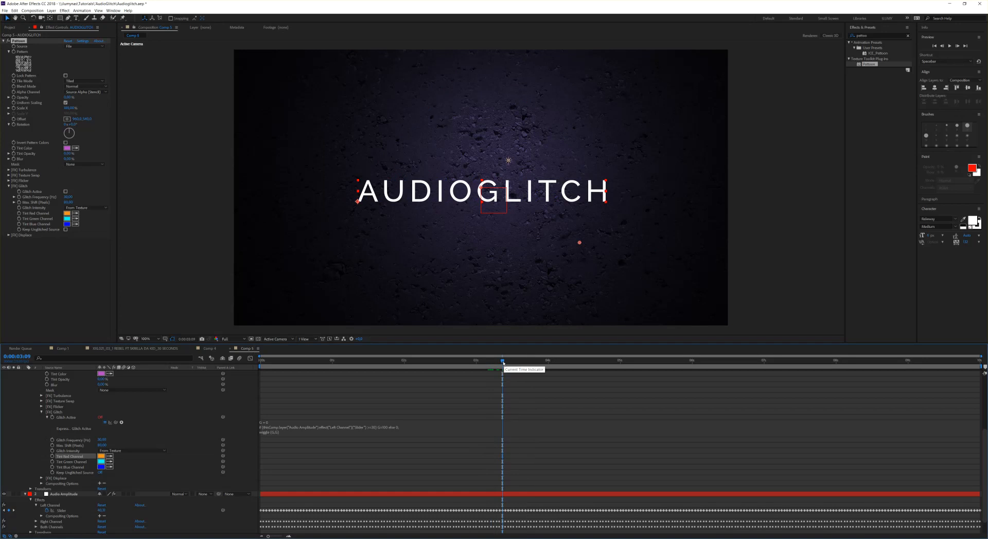
# - Turn Glitch Active off and scrub near 3.3 seconds to confirm AUDIOGLITCH looks clean
pyautogui.click(521, 359)
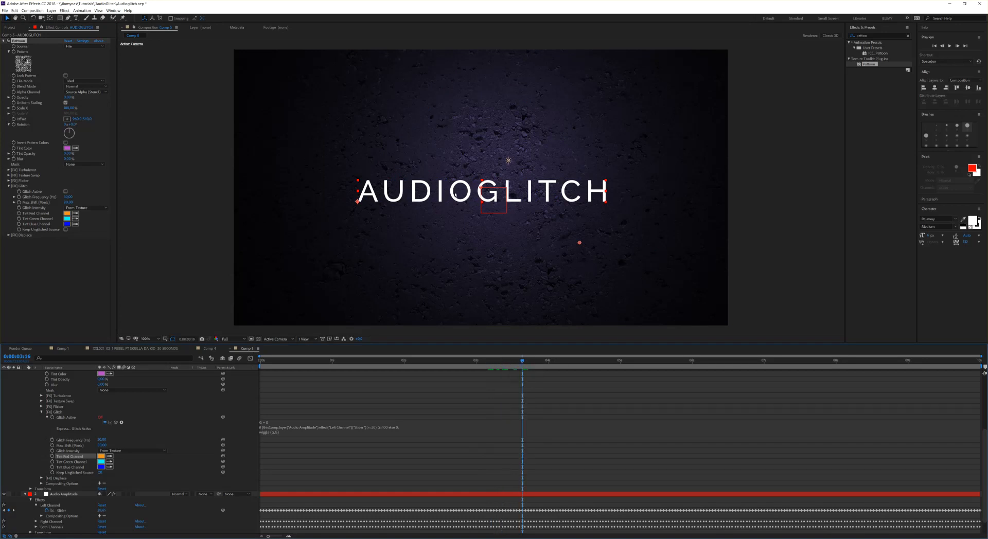
pyautogui.moveTo(200, 447)
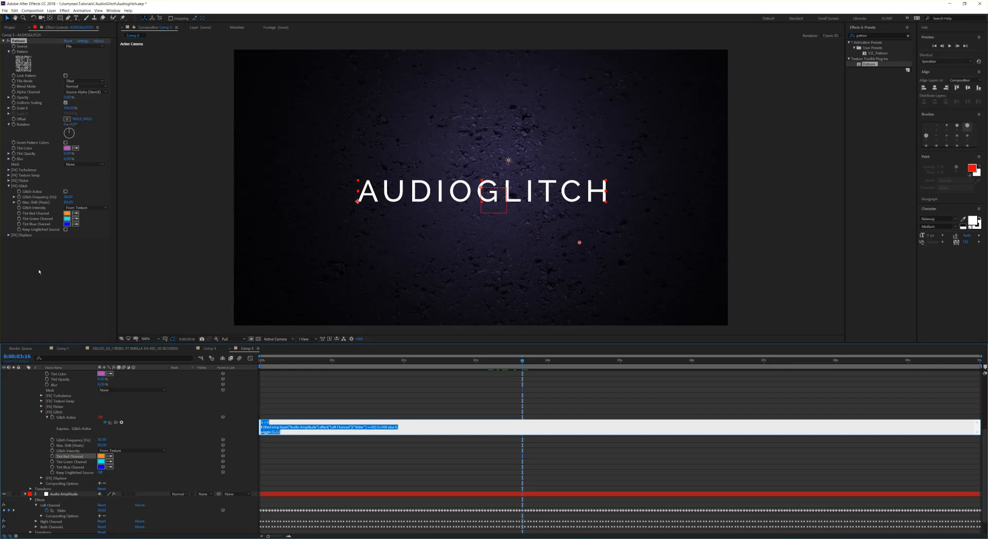
# - Expand the FX Displace group and check Displace Active to scatter the letters
pyautogui.click(10, 235)
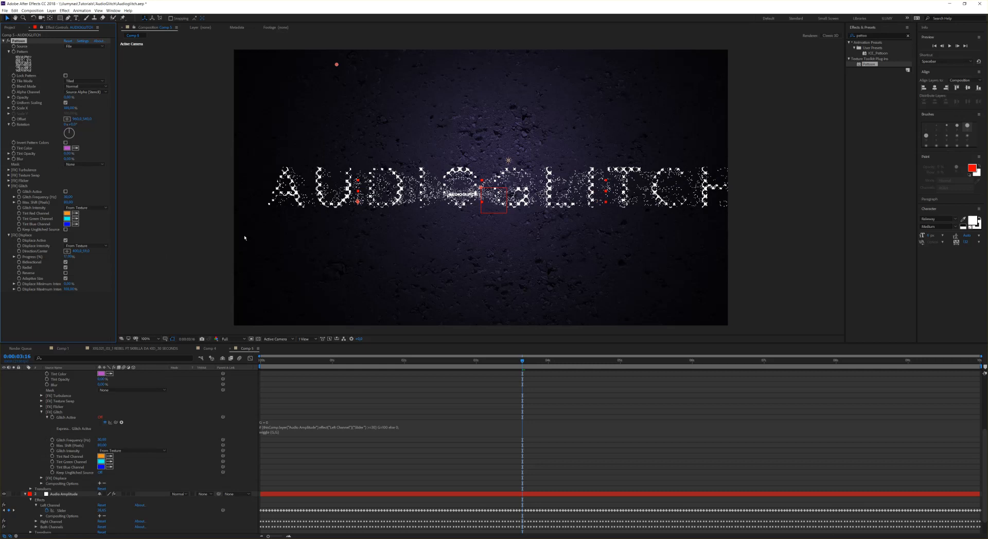
pyautogui.moveTo(40, 239)
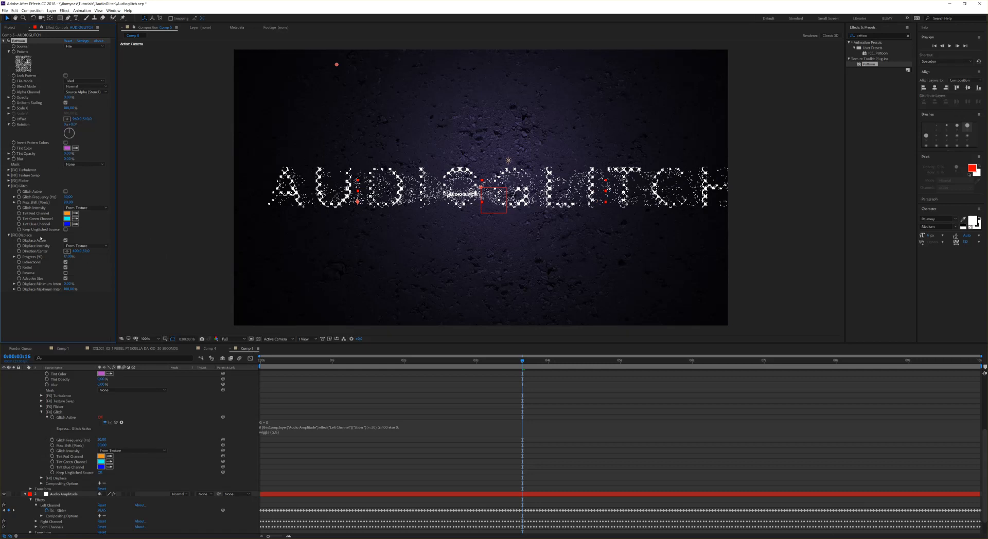
# - Drive Displace Active with the Audio Amplitude expression and scrub to confirm beat-only scattering
pyautogui.click(65, 240)
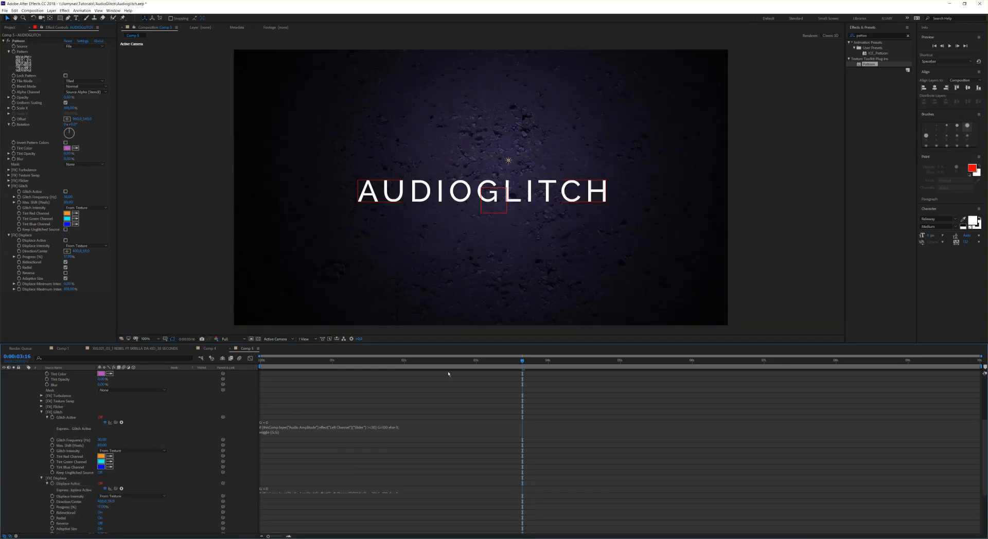
pyautogui.click(479, 360)
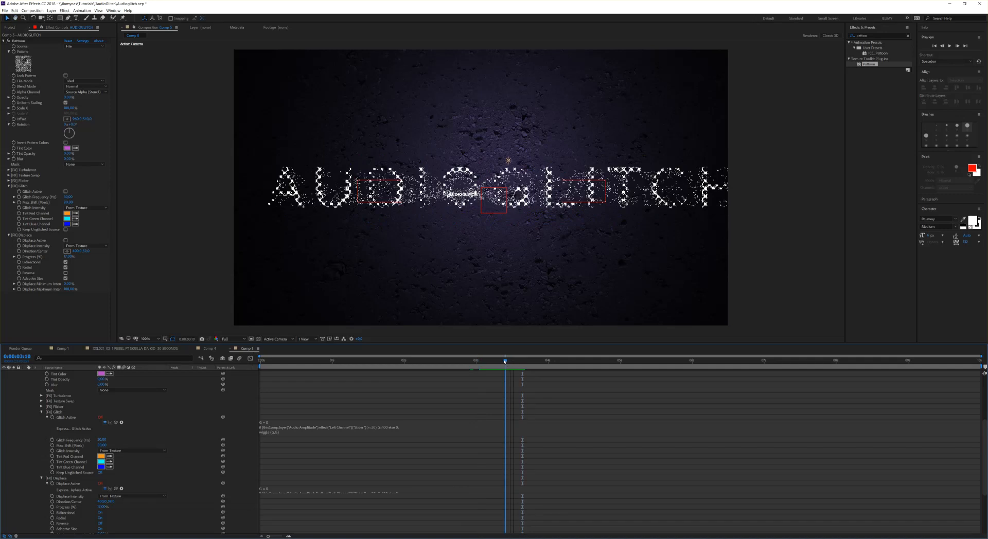
pyautogui.click(503, 359)
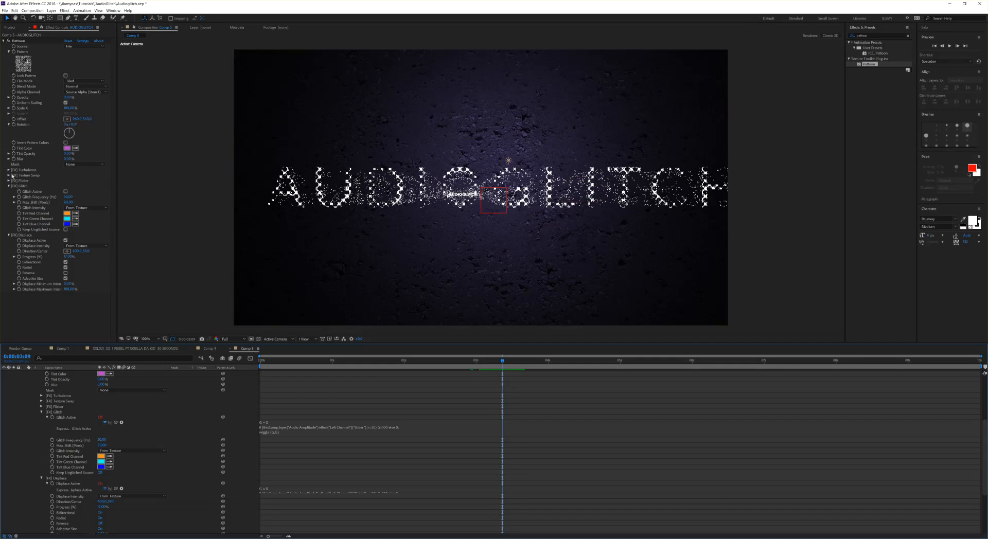
# - Expand FX Texture Swap and pick a Halftone texture in the Select Texture browser
pyautogui.click(6, 174)
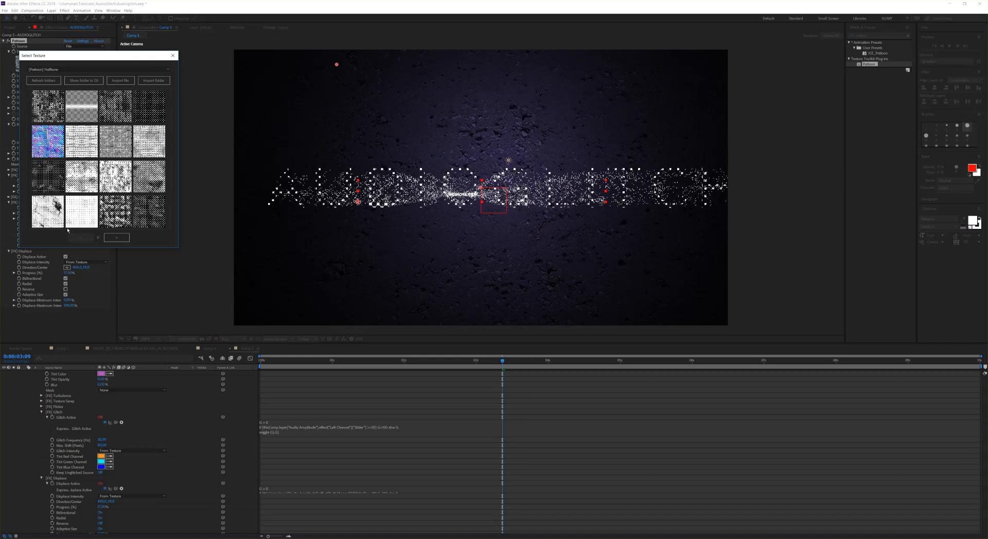
pyautogui.moveTo(185, 60)
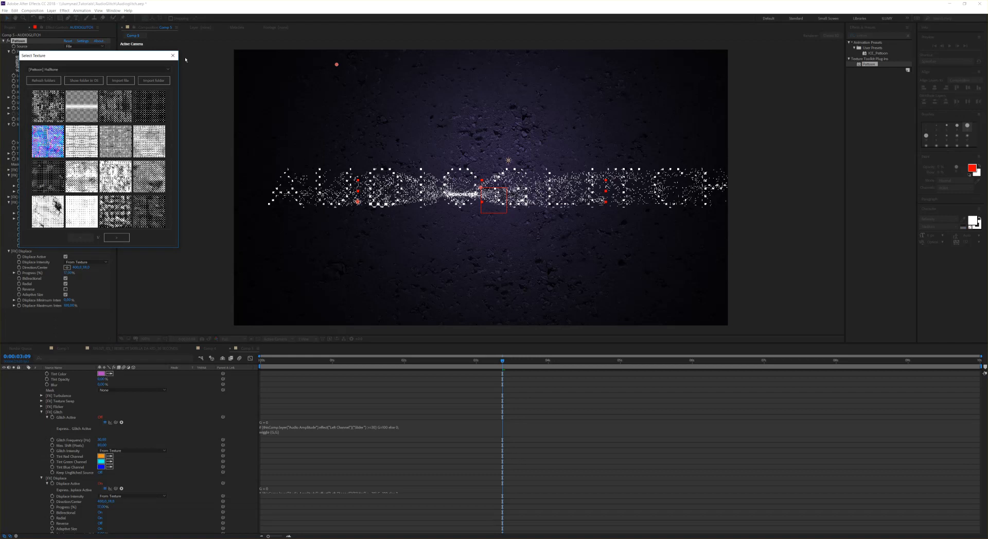
pyautogui.click(174, 56)
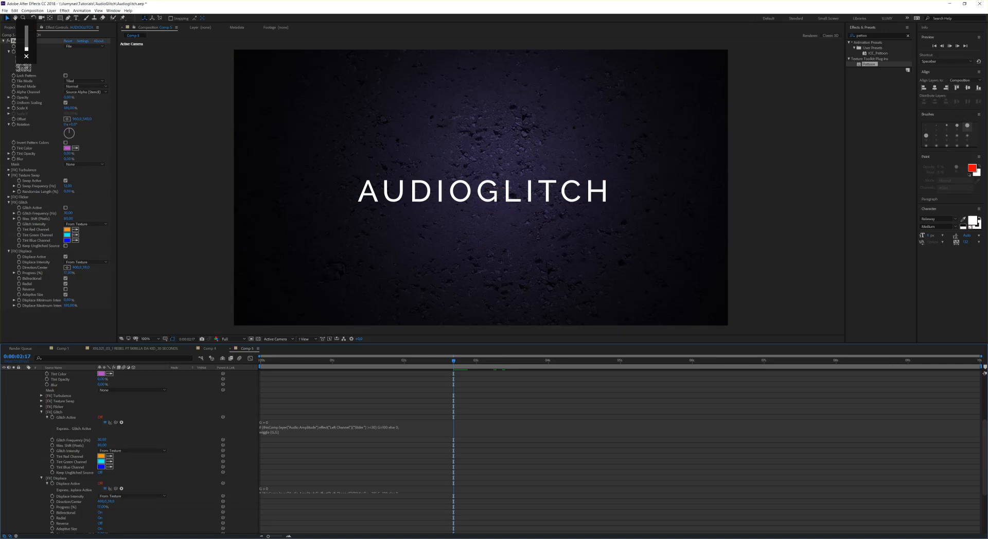
# - Check Swap Active and Glitch Active, previewing the orange and cyan glitches near three seconds
pyautogui.click(482, 360)
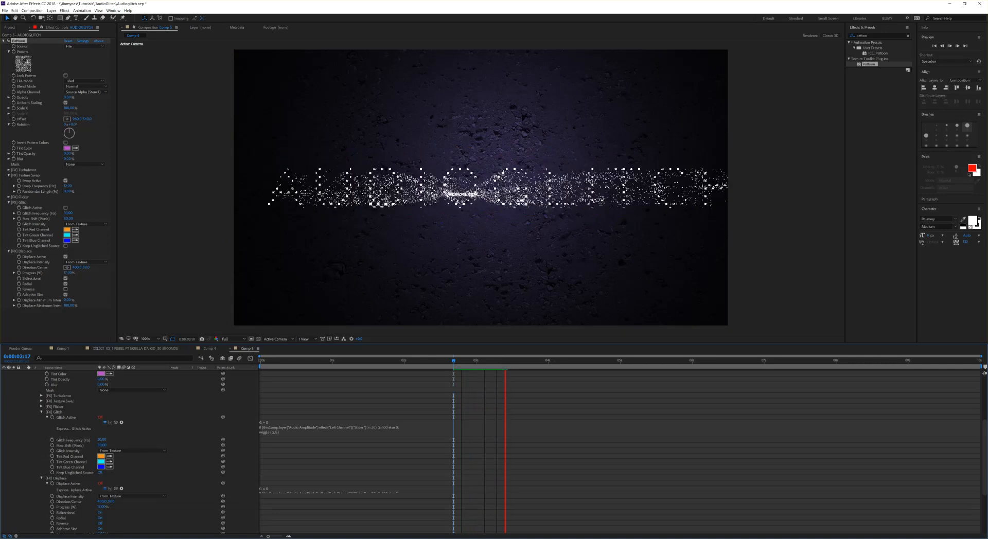
pyautogui.click(522, 360)
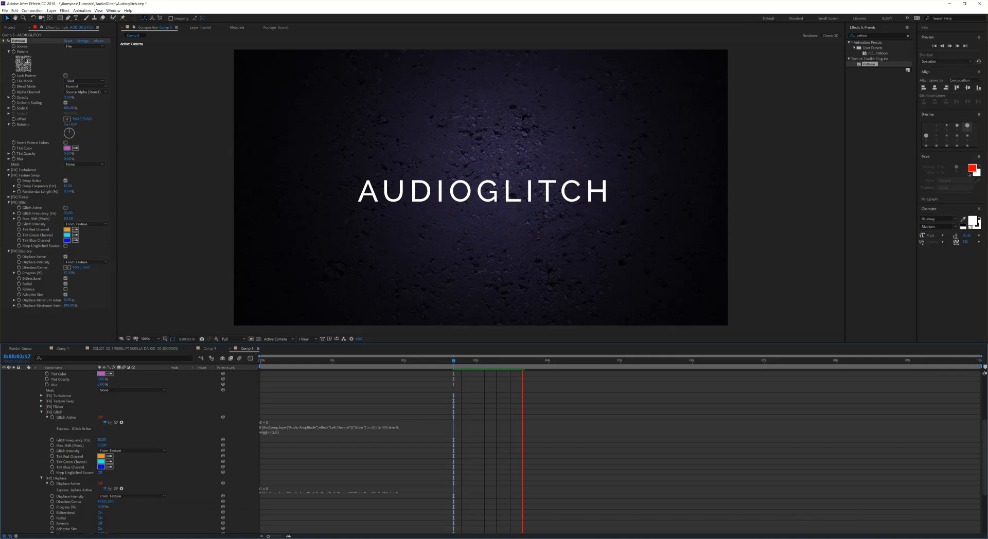
pyautogui.click(533, 360)
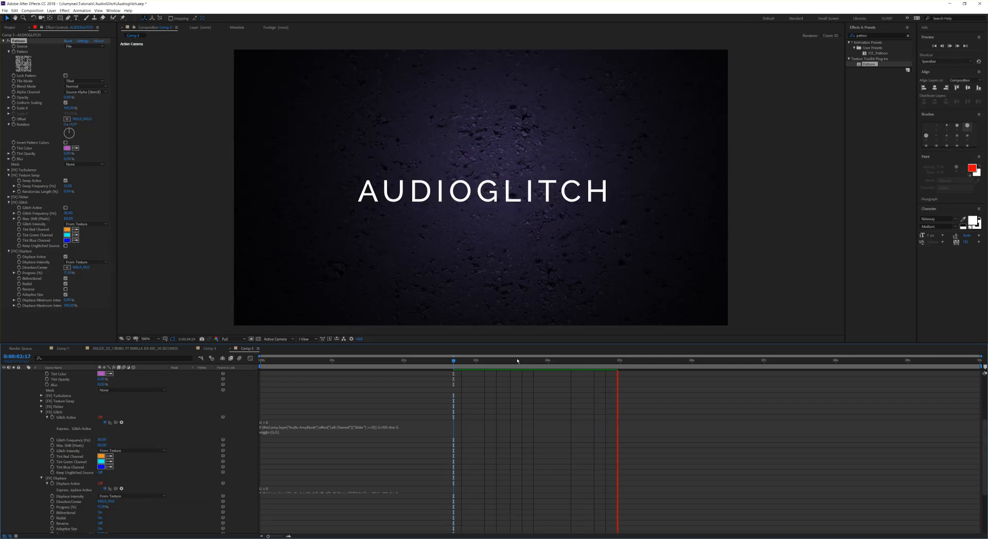
pyautogui.click(474, 359)
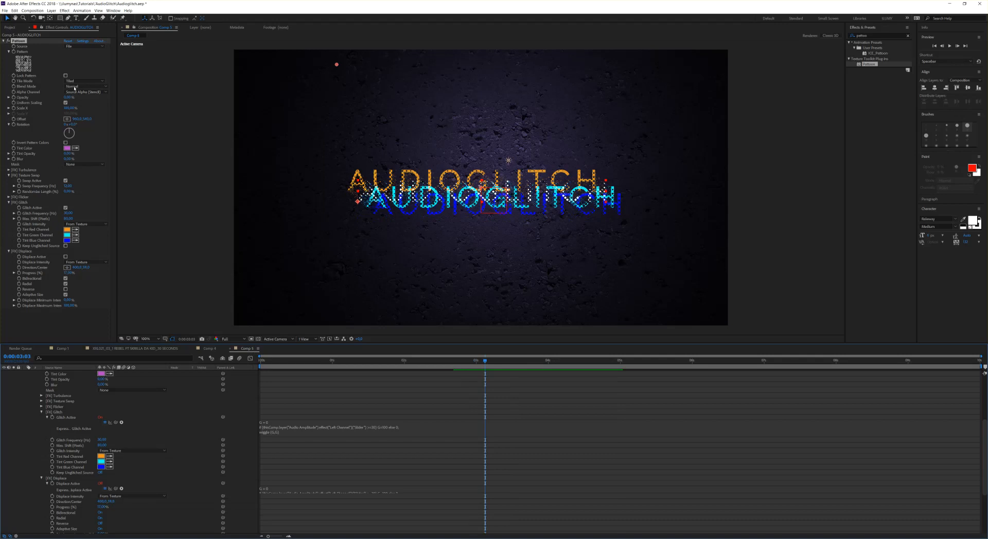
# - Search Effects & Presets for 'glow' and apply Glow to the AUDIOGLITCH layer
pyautogui.click(5, 40)
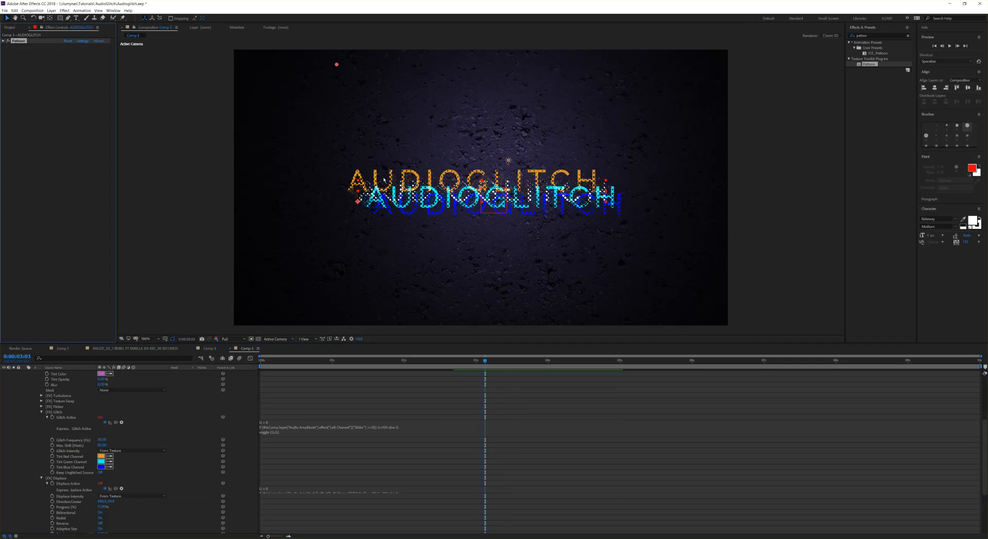
pyautogui.click(875, 36)
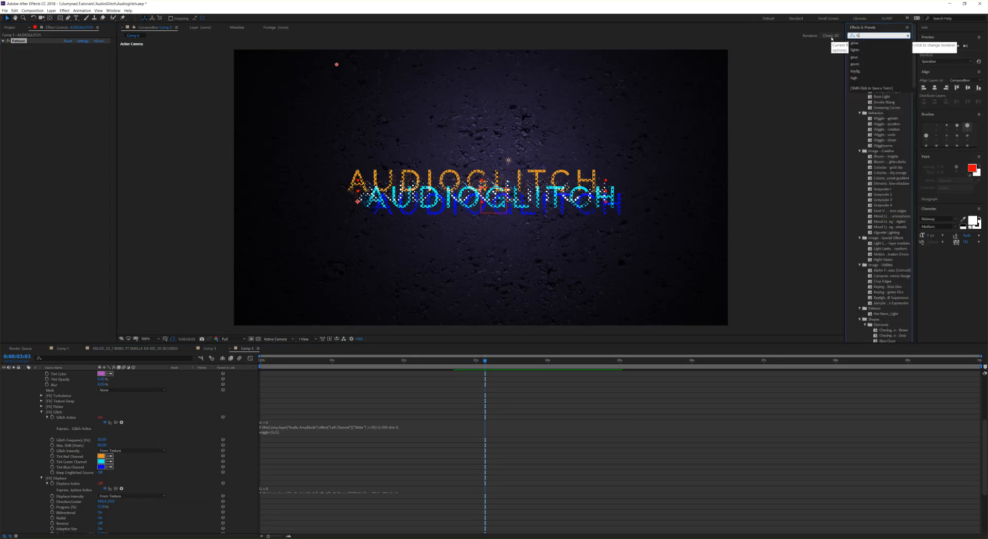
pyautogui.write('glow')
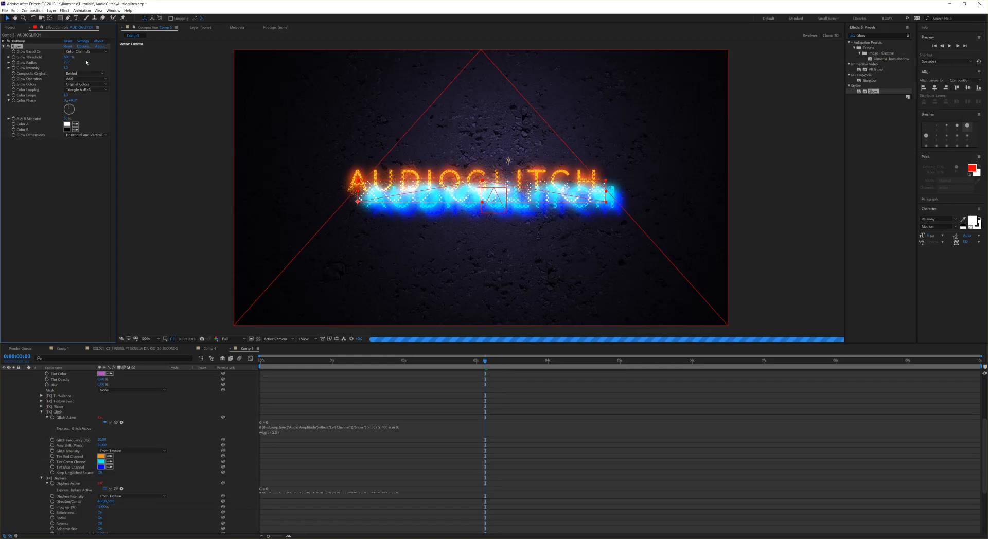
pyautogui.click(68, 56)
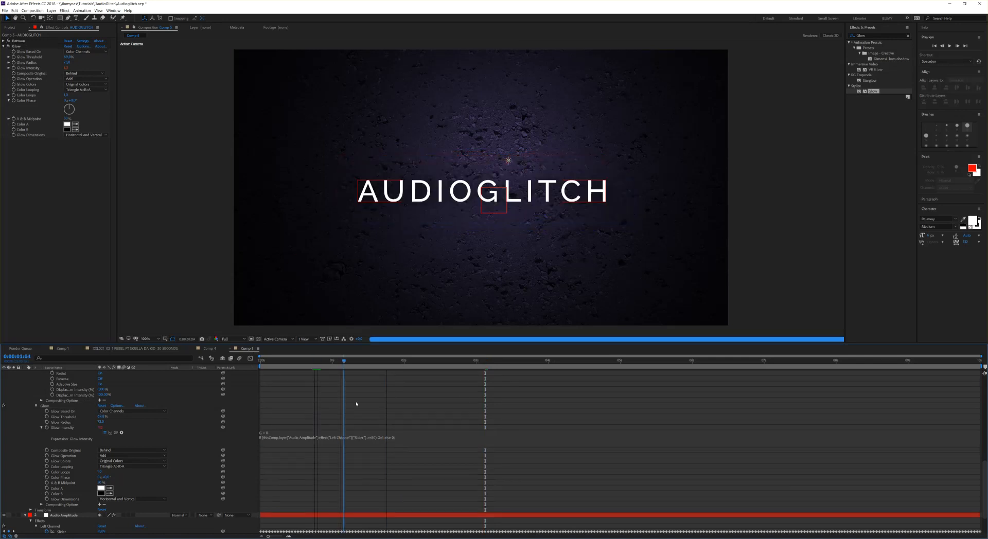
# - Pickwhip Glow Intensity to the Audio Amplitude Left Channel Slider and check the glow at three seconds
pyautogui.click(357, 359)
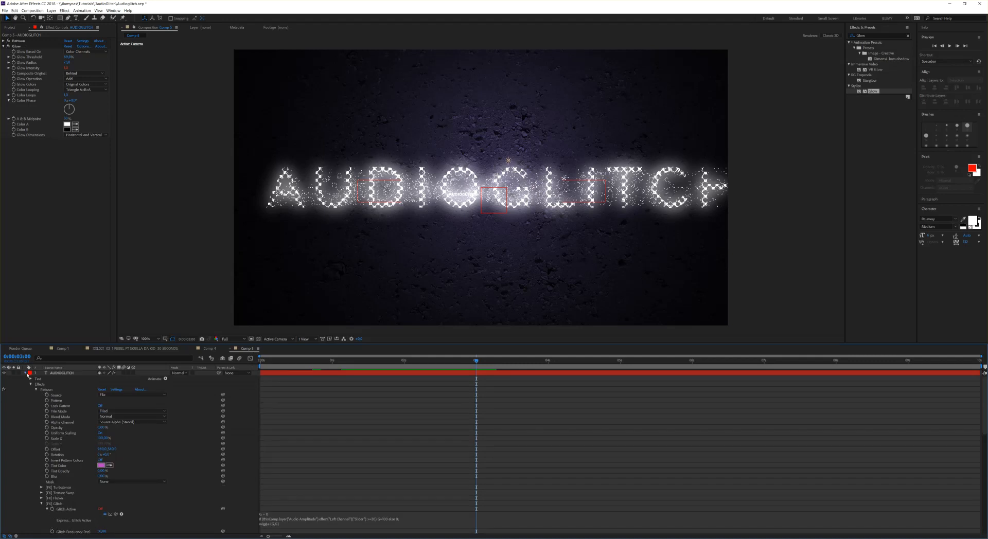
# - Duplicate the AUDIOGLITCH layer, scale the copy up, lower its opacity and place it below
pyautogui.click(28, 372)
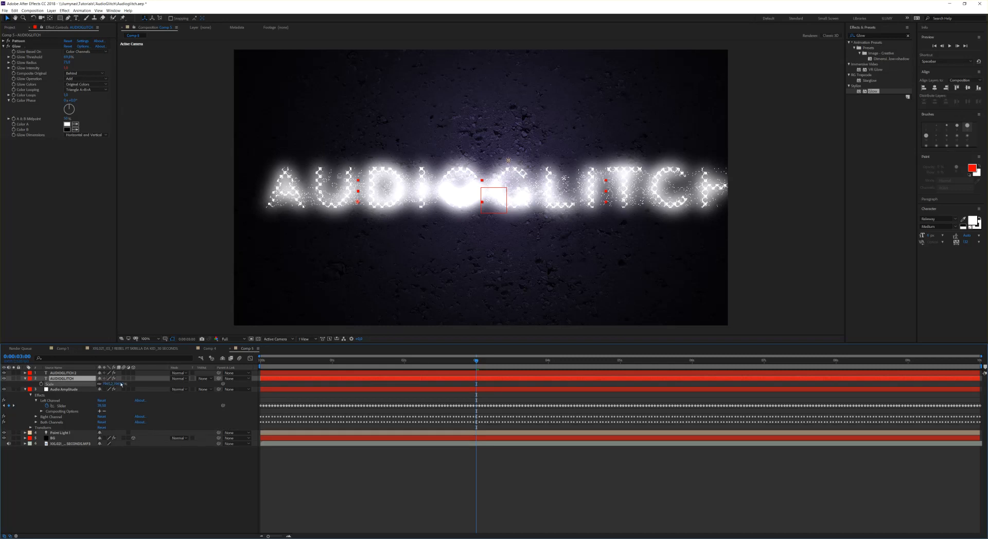
pyautogui.click(62, 378)
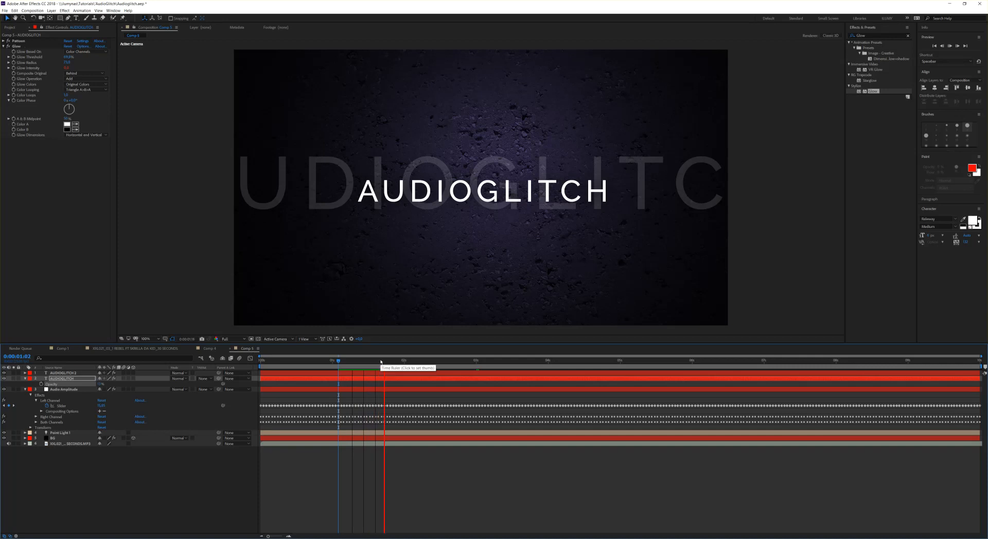
pyautogui.click(418, 359)
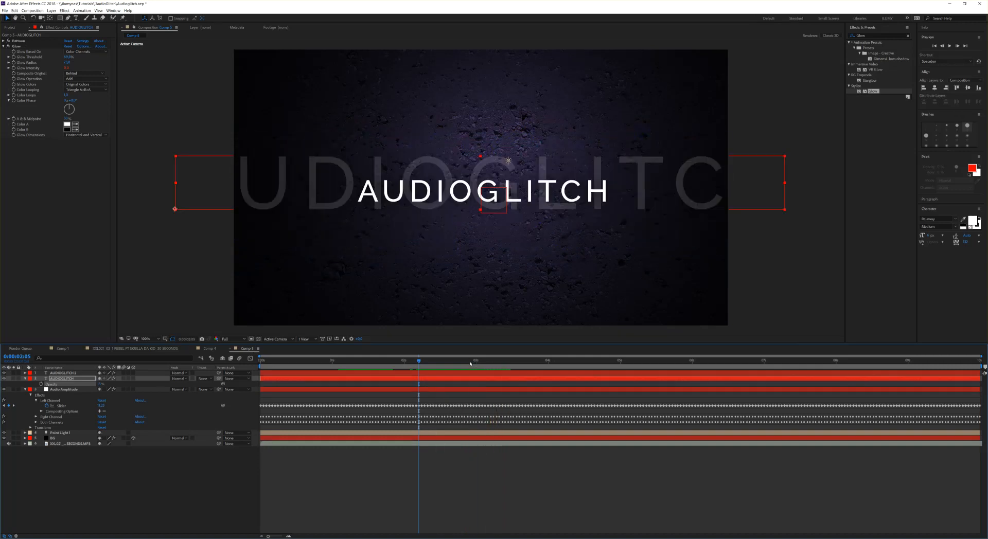
pyautogui.click(463, 362)
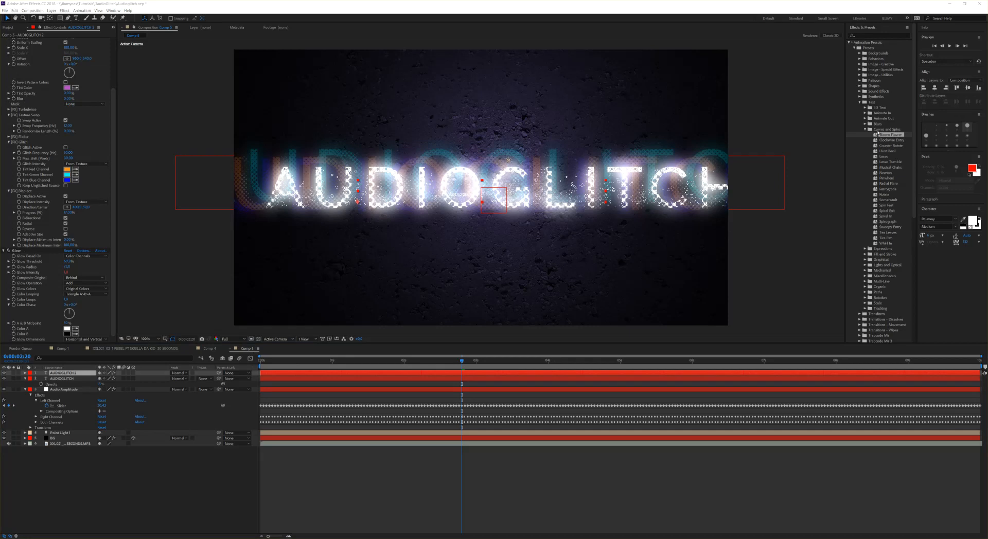
pyautogui.moveTo(786, 184)
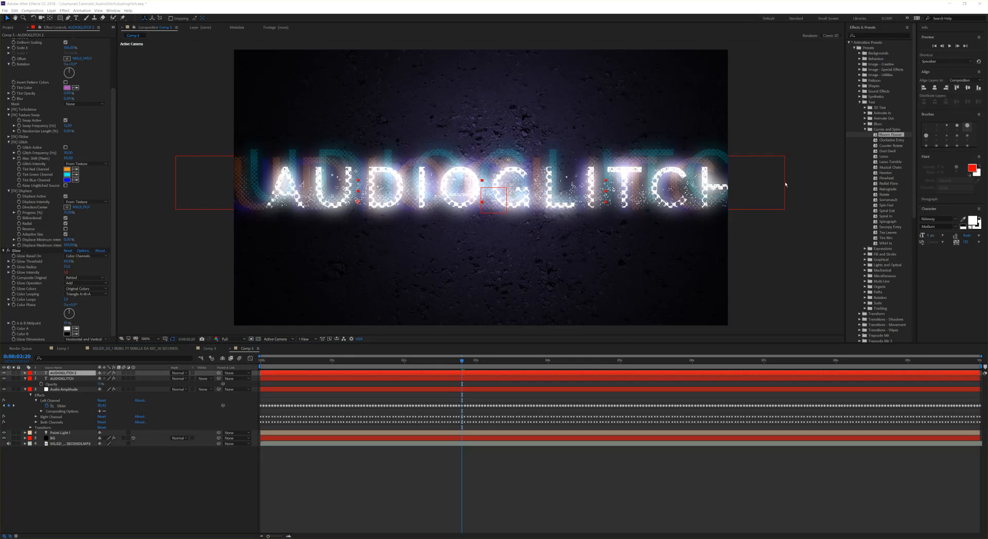
pyautogui.moveTo(848, 185)
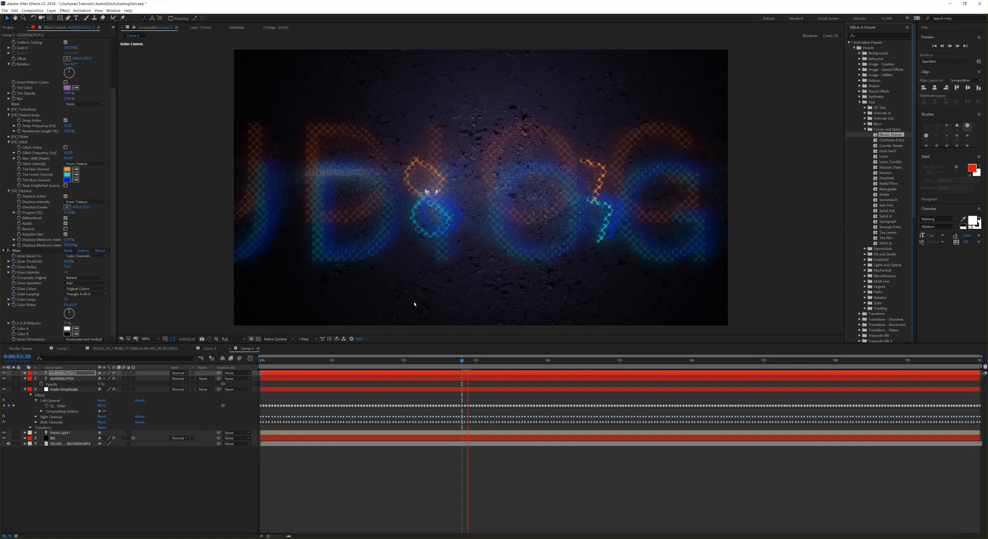
# - RAM-preview the composition to watch both title layers react to the audio beats
pyautogui.click(475, 360)
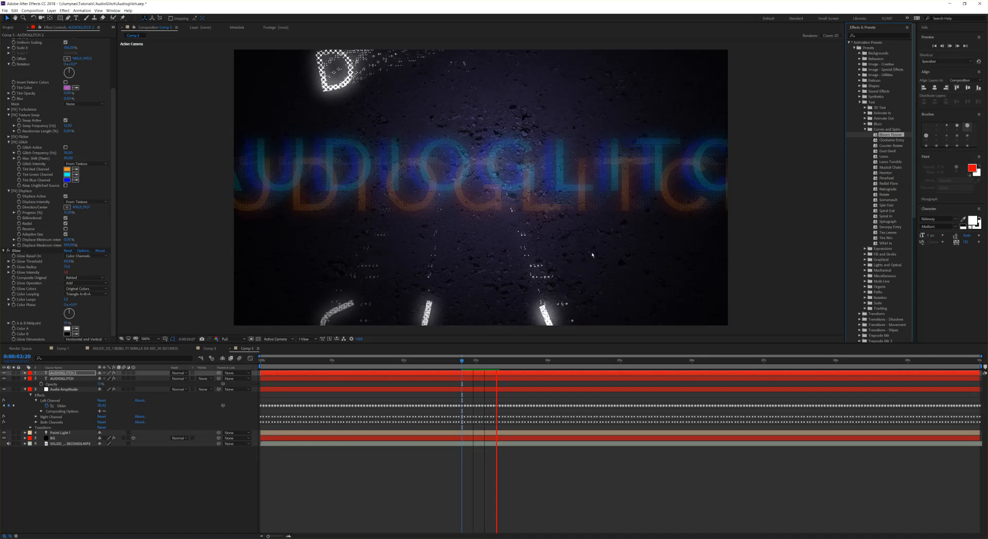
pyautogui.moveTo(426, 174)
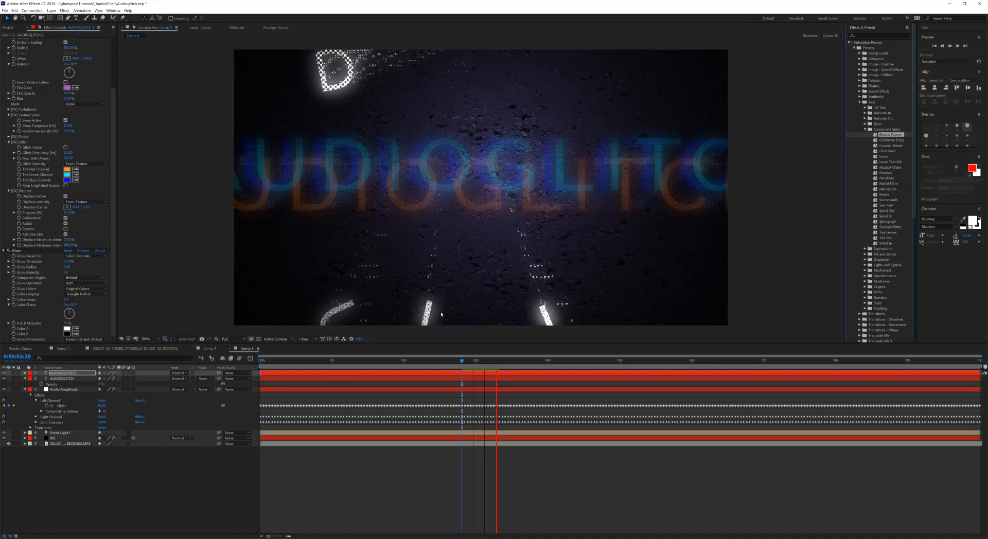
pyautogui.click(496, 360)
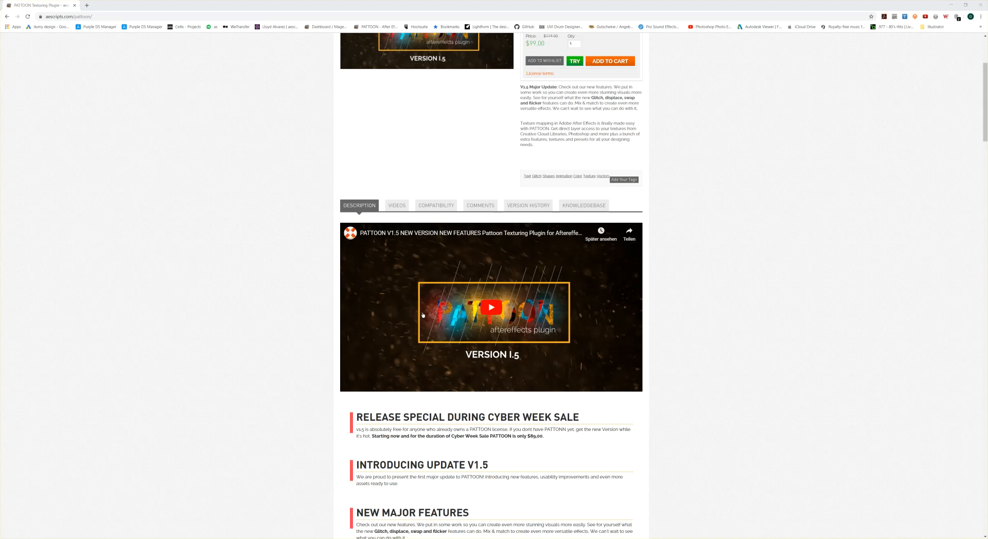
pyautogui.moveTo(679, 261)
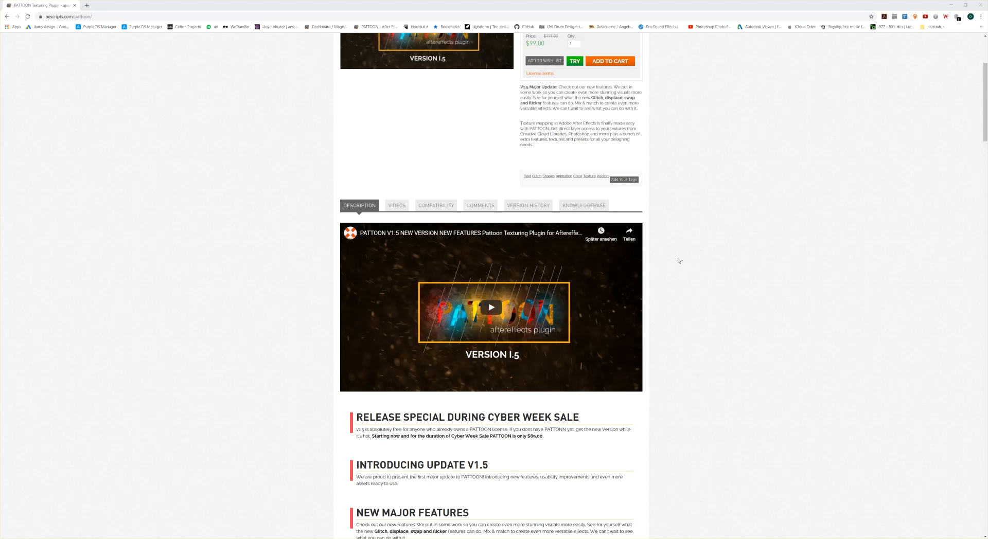
# - Scroll the PATTOON product page to the New Major Features section
pyautogui.scroll(-3)
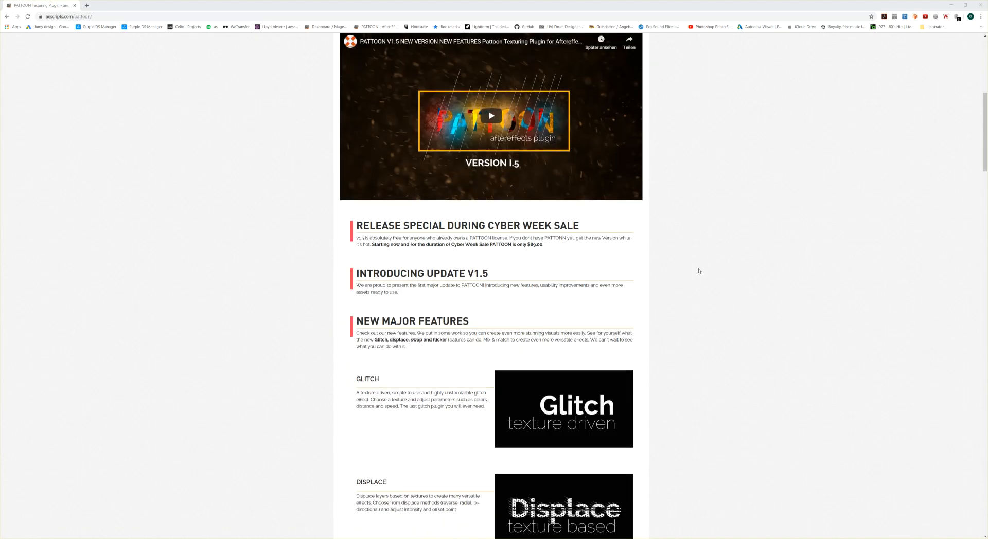
pyautogui.scroll(-3)
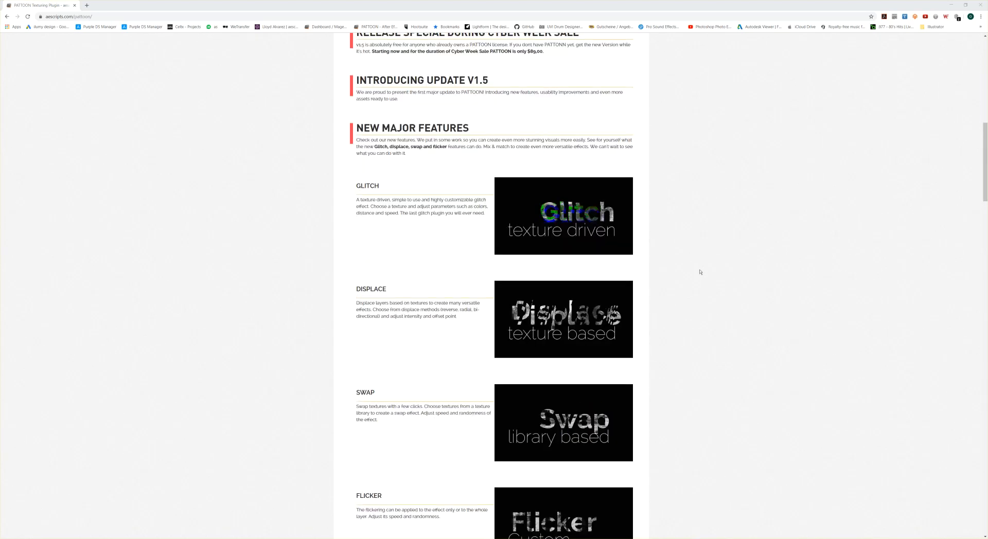
pyautogui.scroll(3)
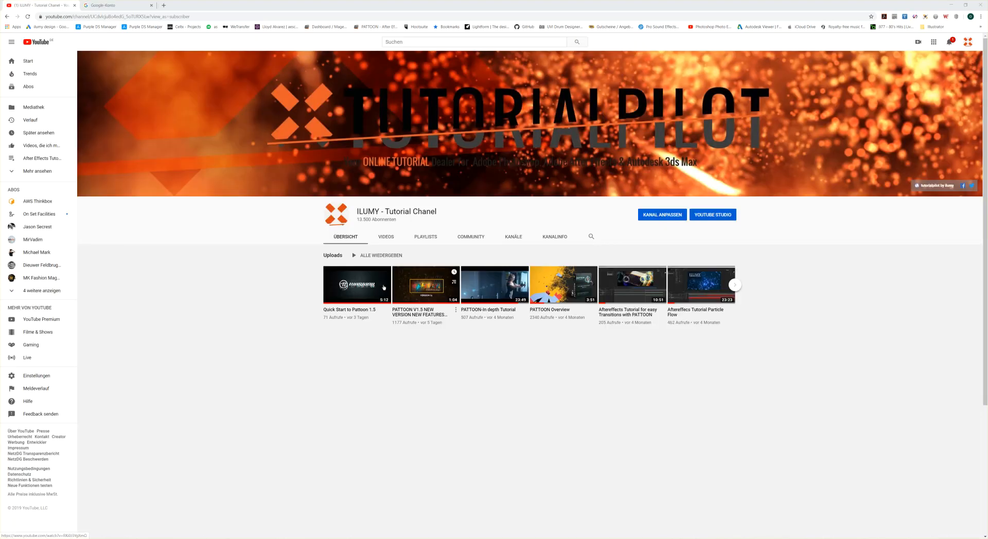
pyautogui.moveTo(716, 289)
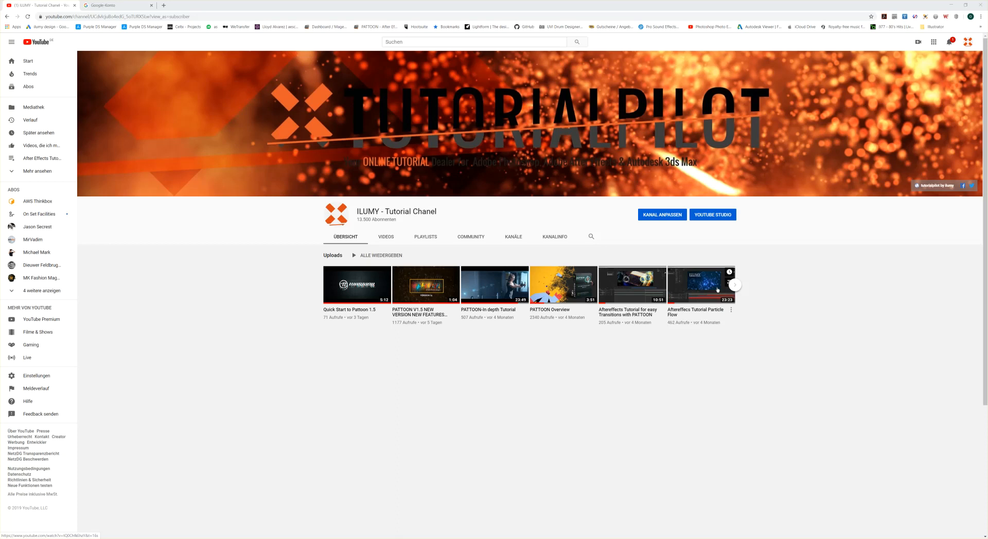
# - Scroll the channel's Uploads row to older PATTOON tutorials and back to the newest
pyautogui.click(734, 284)
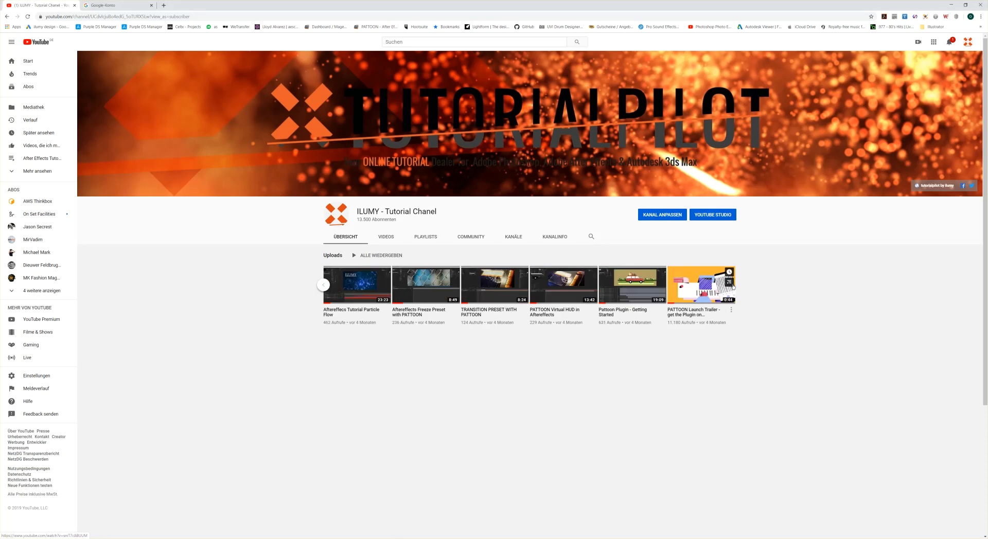
pyautogui.moveTo(345, 332)
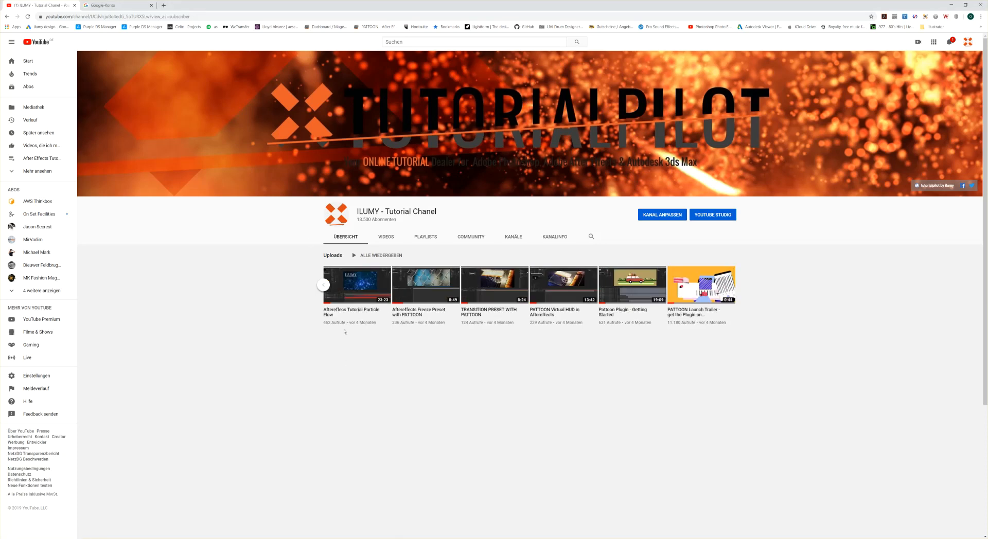
pyautogui.click(323, 284)
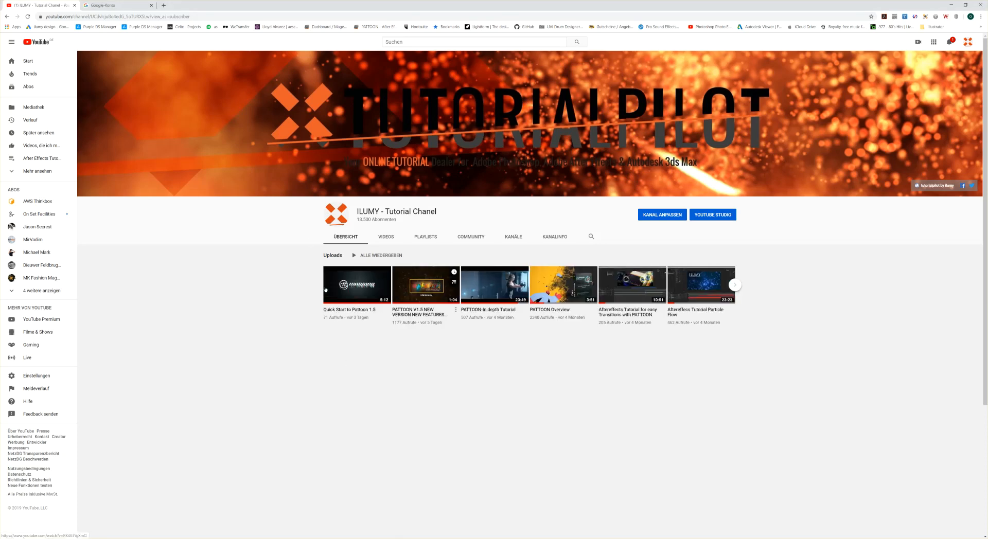
pyautogui.moveTo(221, 303)
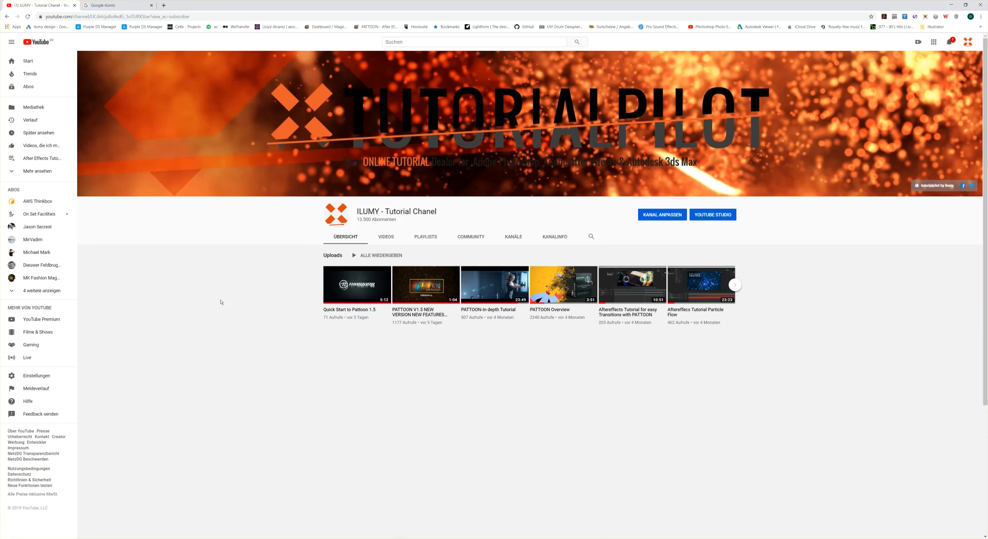
pyautogui.moveTo(221, 302)
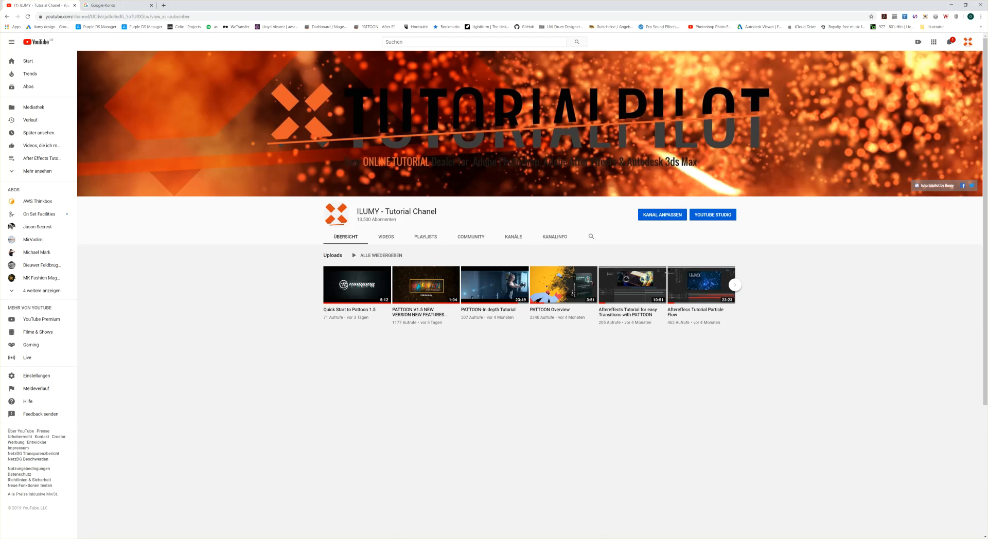